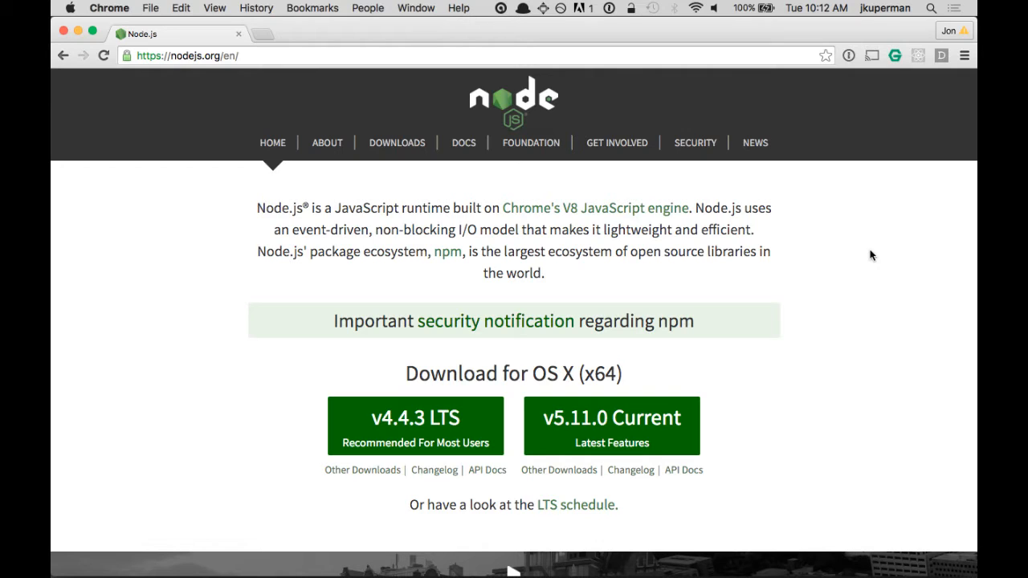
{"action": "mouse_move", "coordinate": [784, 199]}
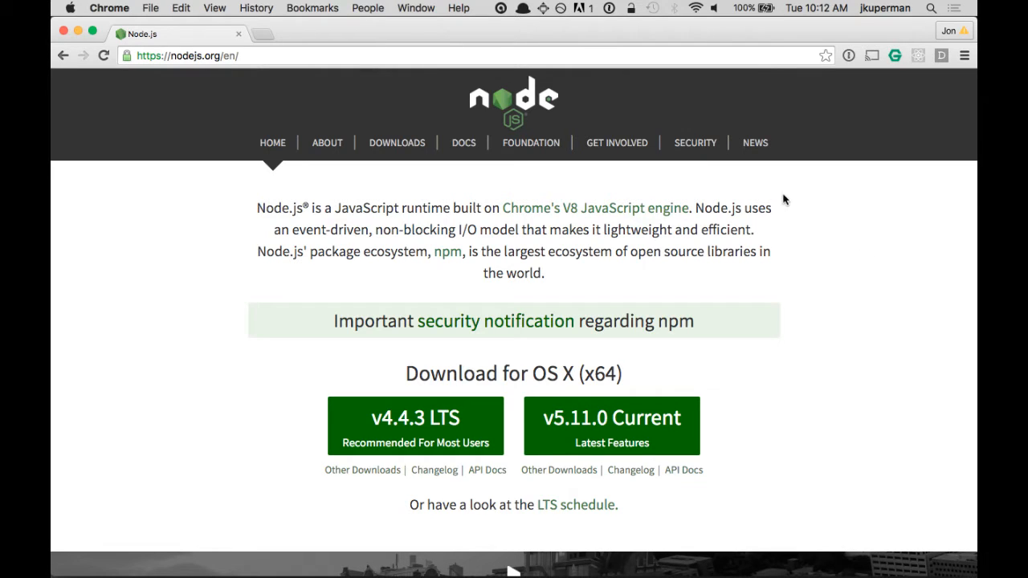
Step: Evaluate 1 + 1 in Chrome's developer console on the Node.js page, getting 2
{"action": "right_click", "coordinate": [785, 198]}
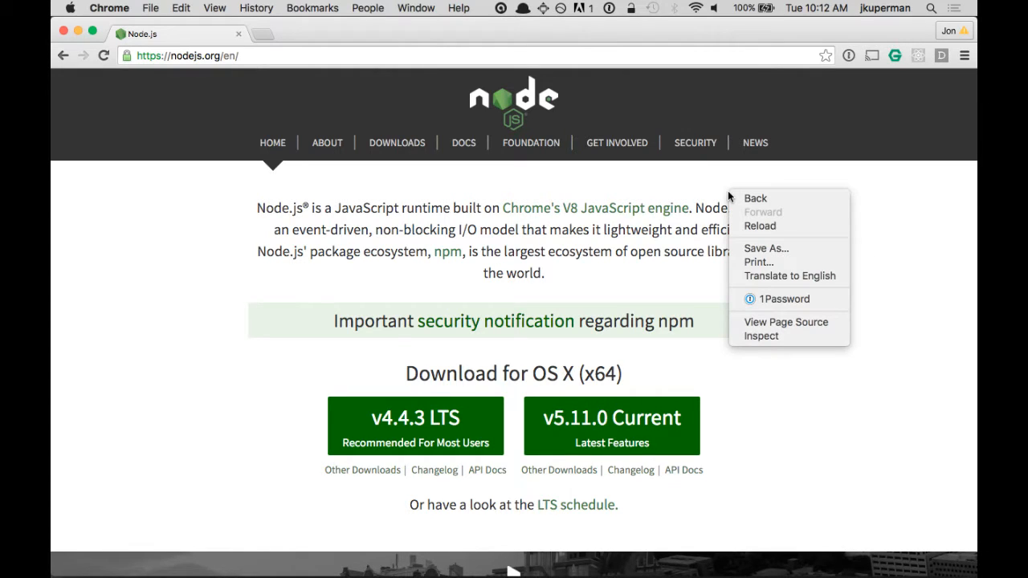
{"action": "left_click", "coordinate": [753, 336]}
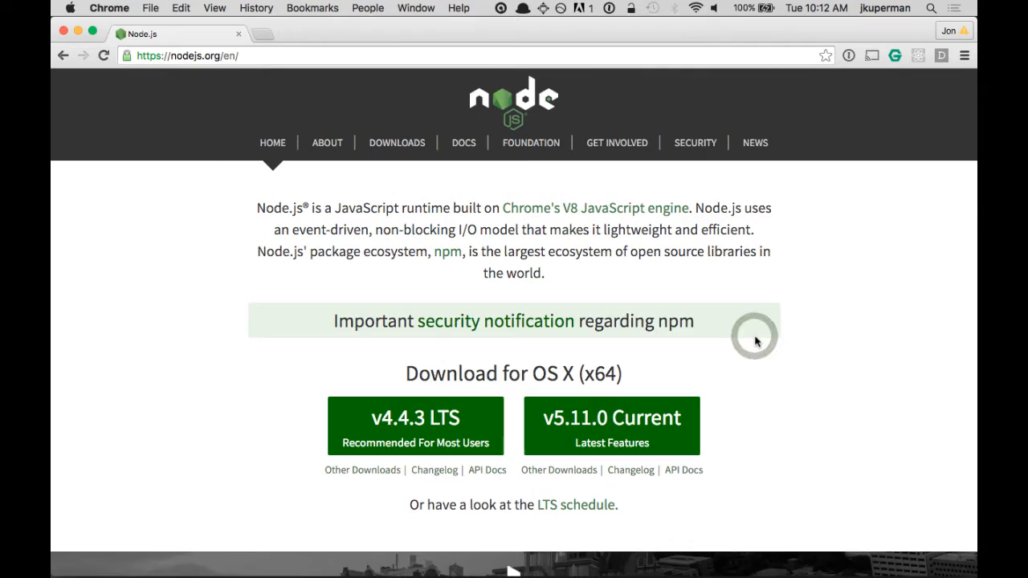
{"action": "key", "text": "F12"}
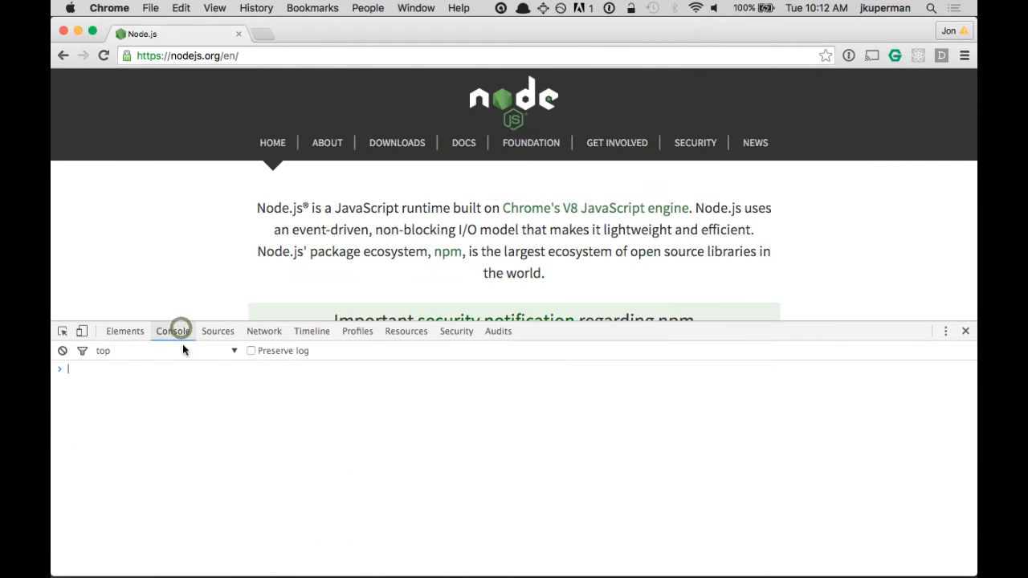
{"action": "type", "text": "1 + 1"}
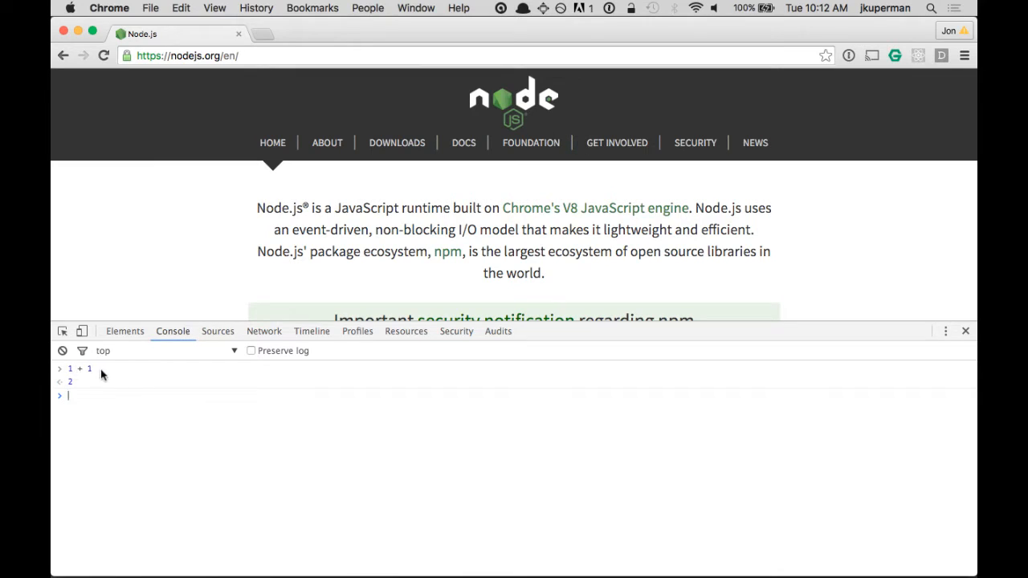
{"action": "left_click", "coordinate": [72, 395]}
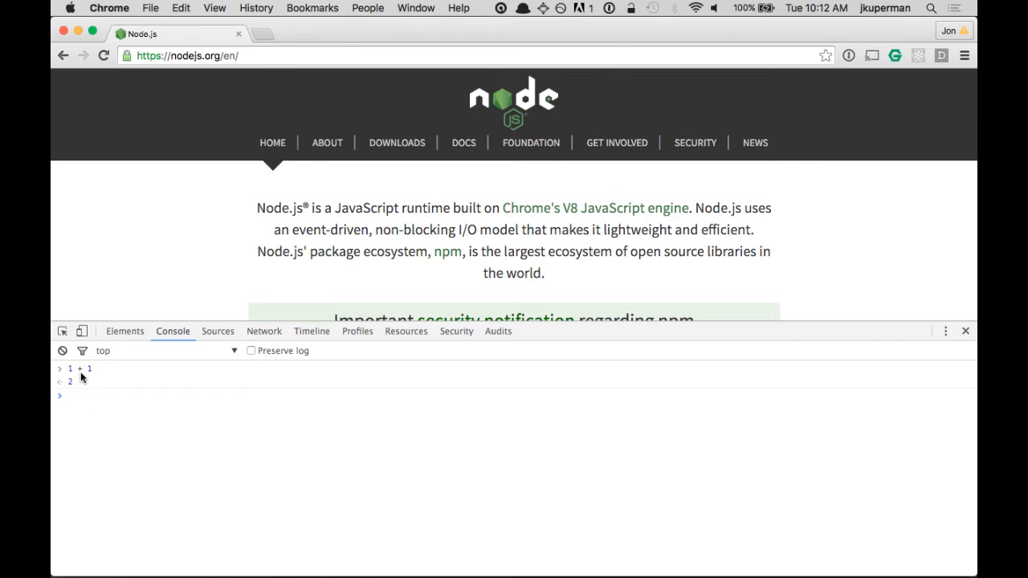
{"action": "mouse_move", "coordinate": [84, 371]}
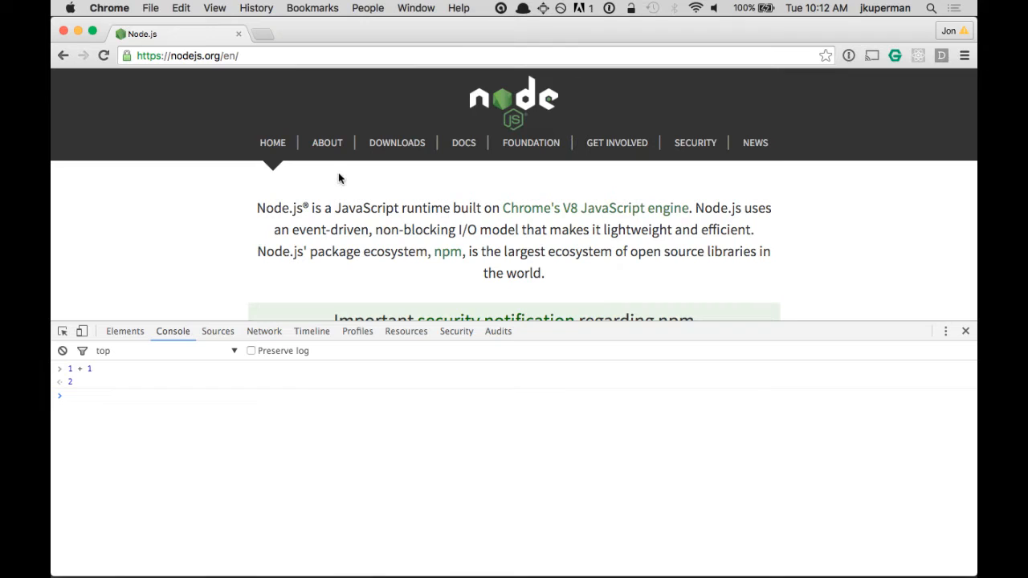
{"action": "key", "text": "cmd+tab"}
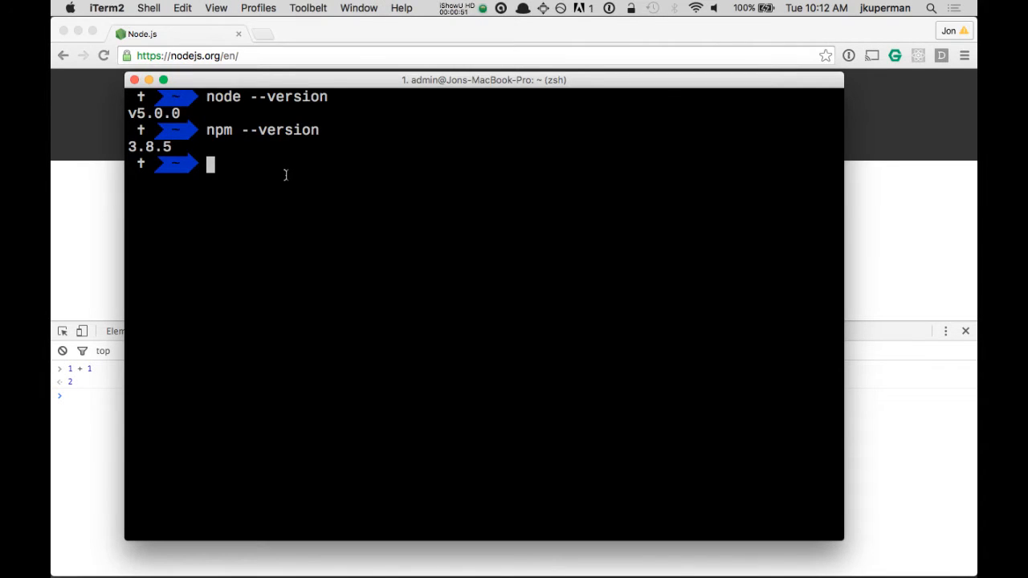
Step: Start the node REPL and evaluate 1 + 1, returning 2
{"action": "type", "text": "node"}
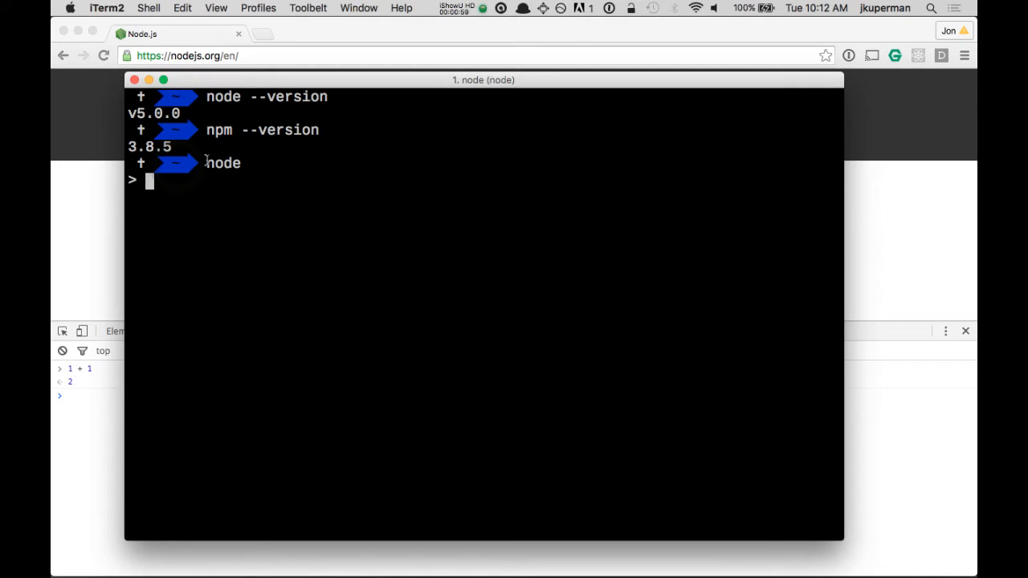
{"action": "left_click", "coordinate": [135, 180]}
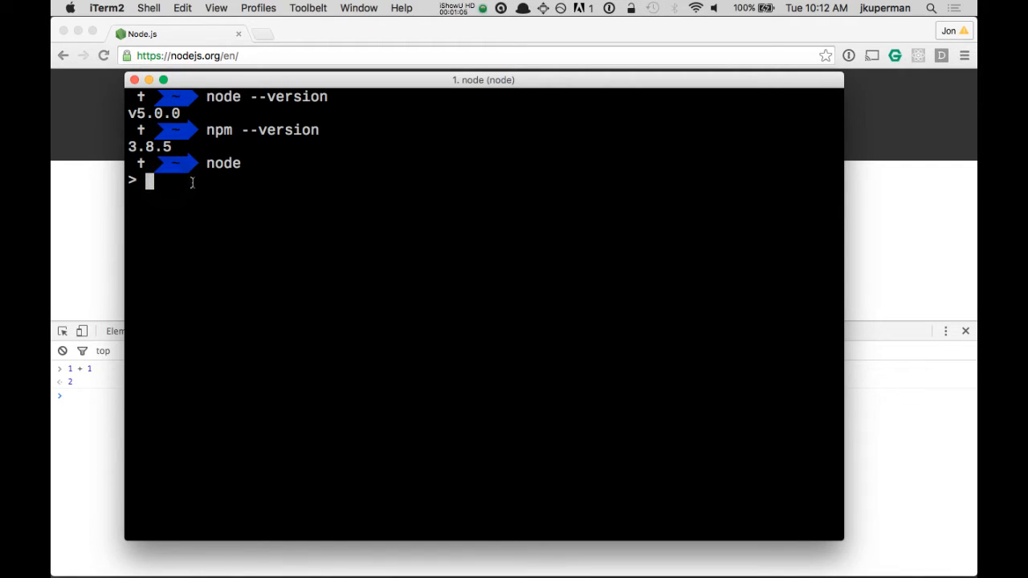
{"action": "type", "text": "1 + 1"}
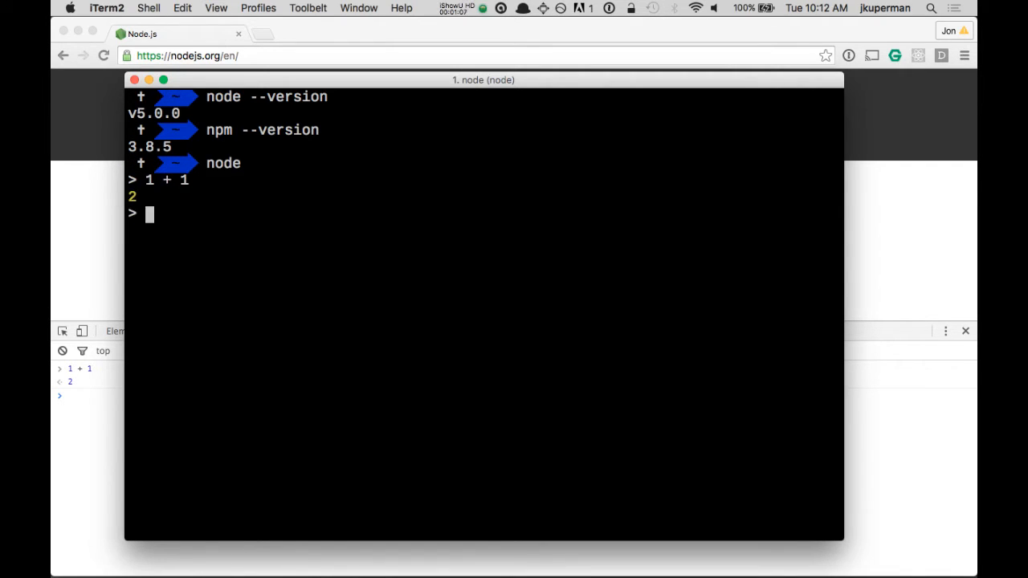
{"action": "mouse_move", "coordinate": [91, 385]}
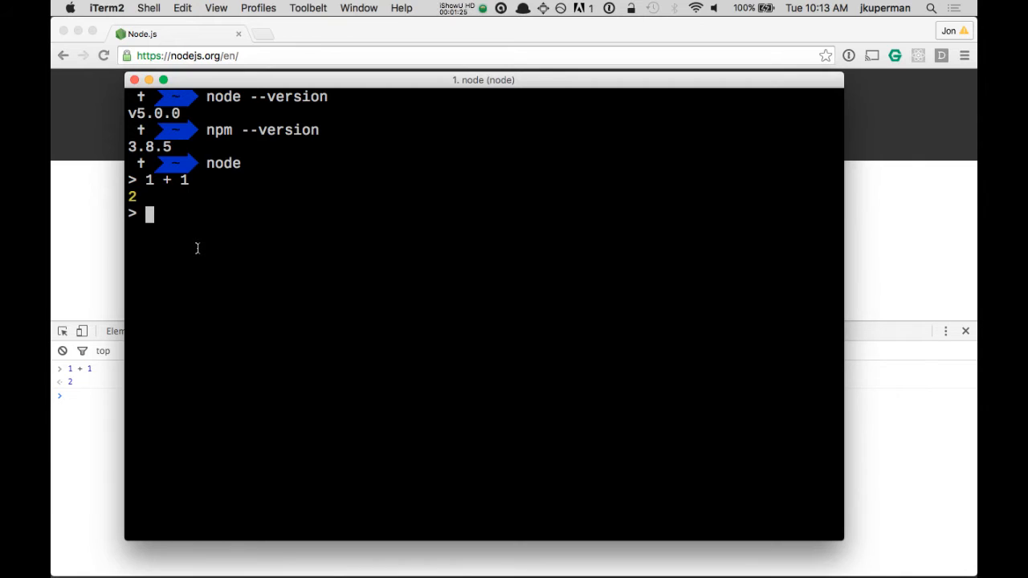
Step: Declare var foo = 'hello' in the REPL and check foo's value
{"action": "type", "text": "var foo"}
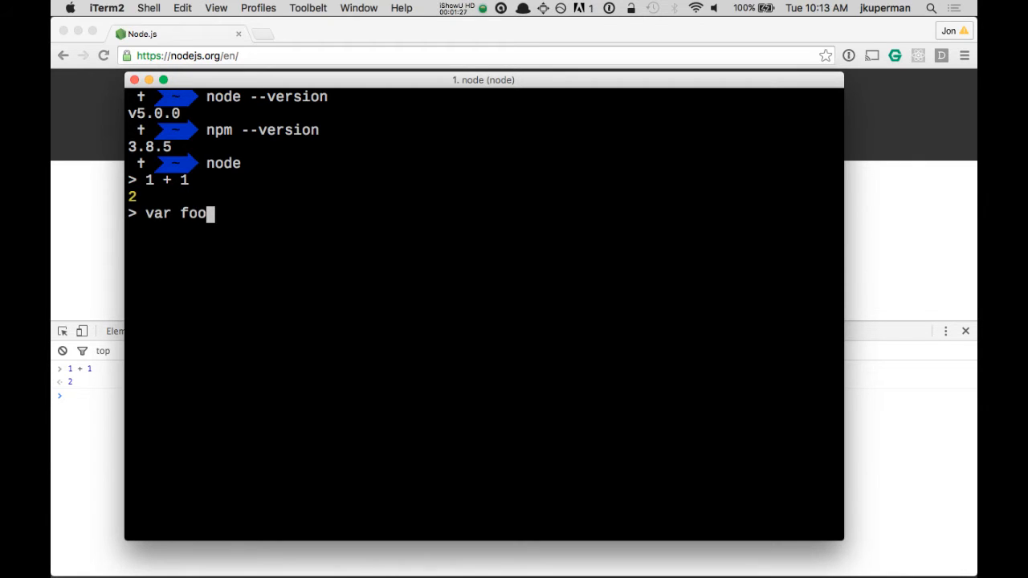
{"action": "type", "text": "= '"}
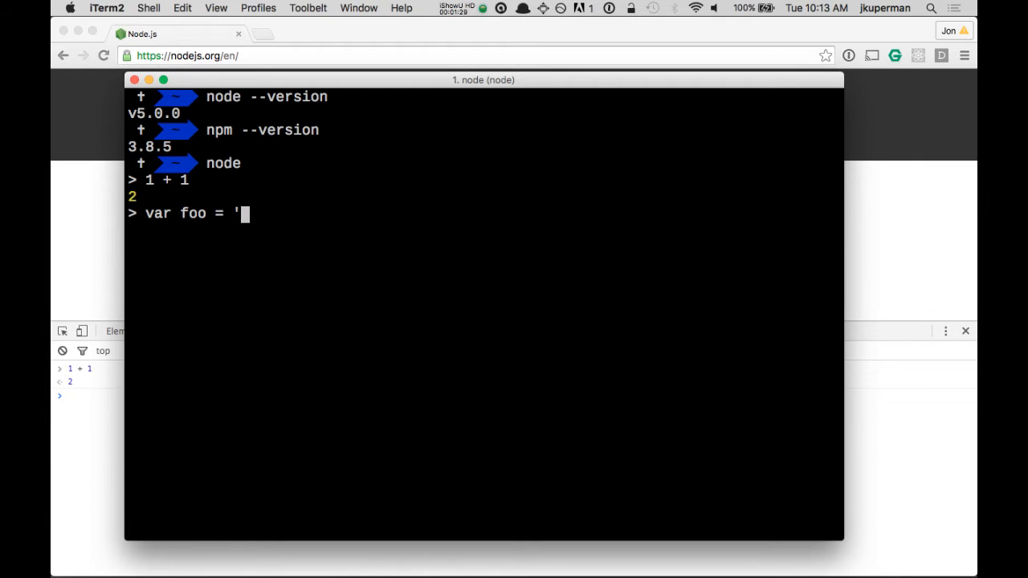
{"action": "type", "text": "hello'"}
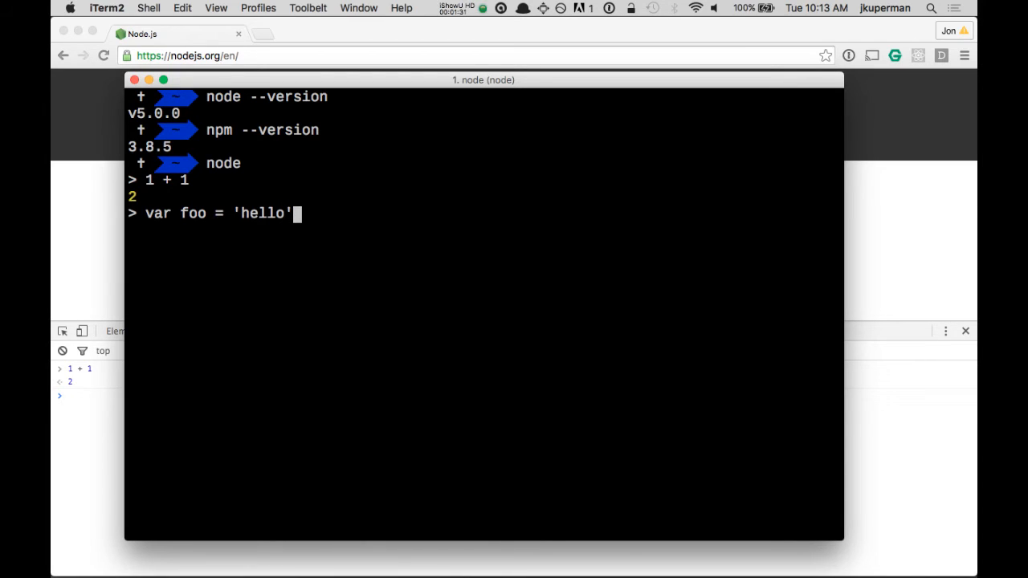
{"action": "type", "text": "f"}
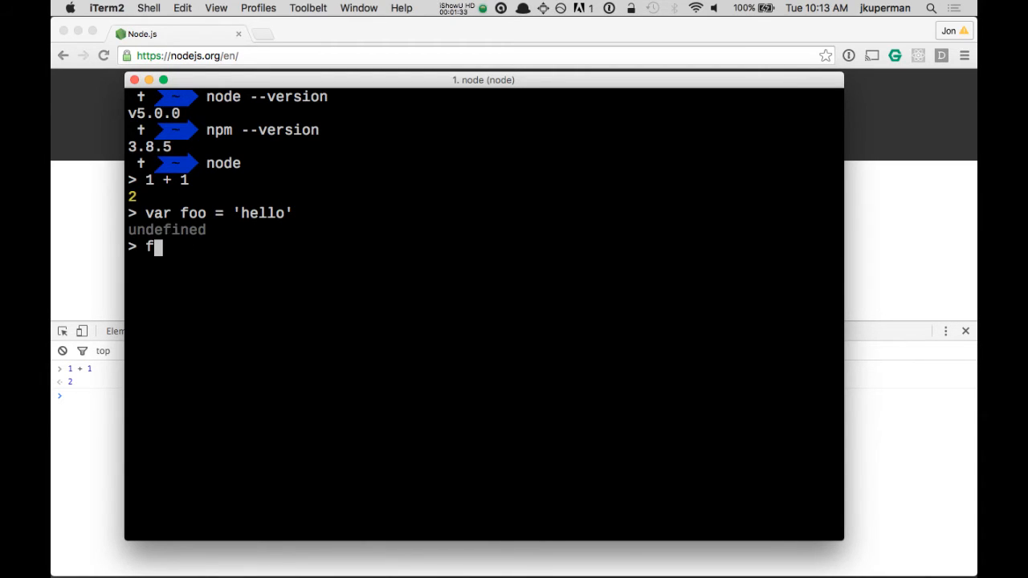
{"action": "type", "text": "oo"}
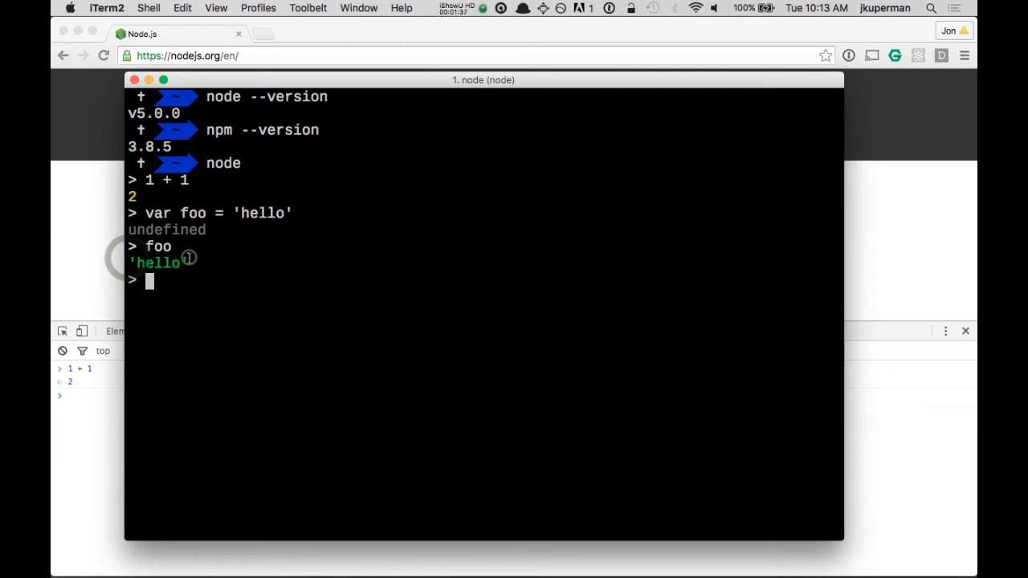
Step: Define function bar() { console.log('hello') } and call bar()
{"action": "type", "text": "function"}
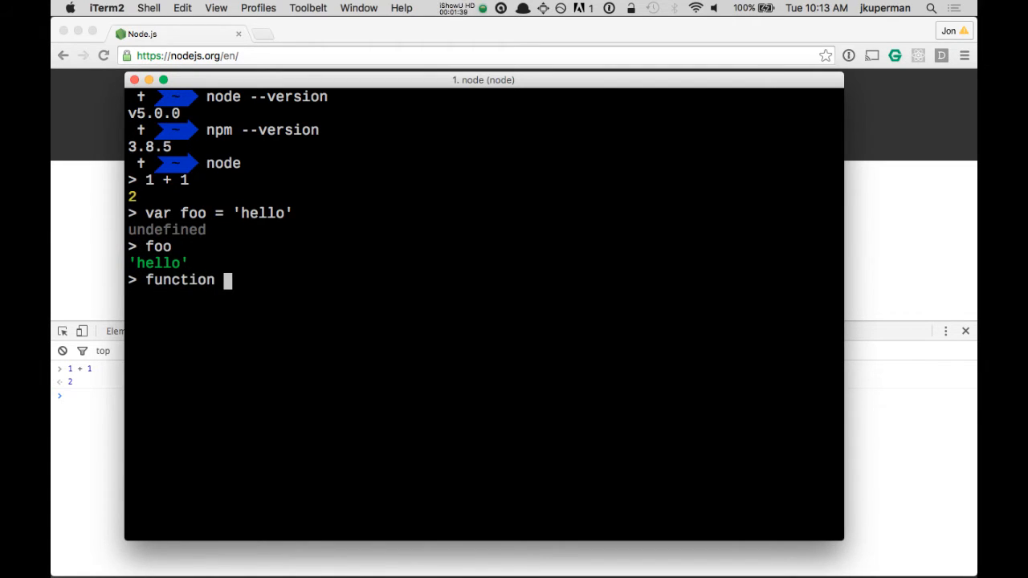
{"action": "type", "text": "bar() { c"}
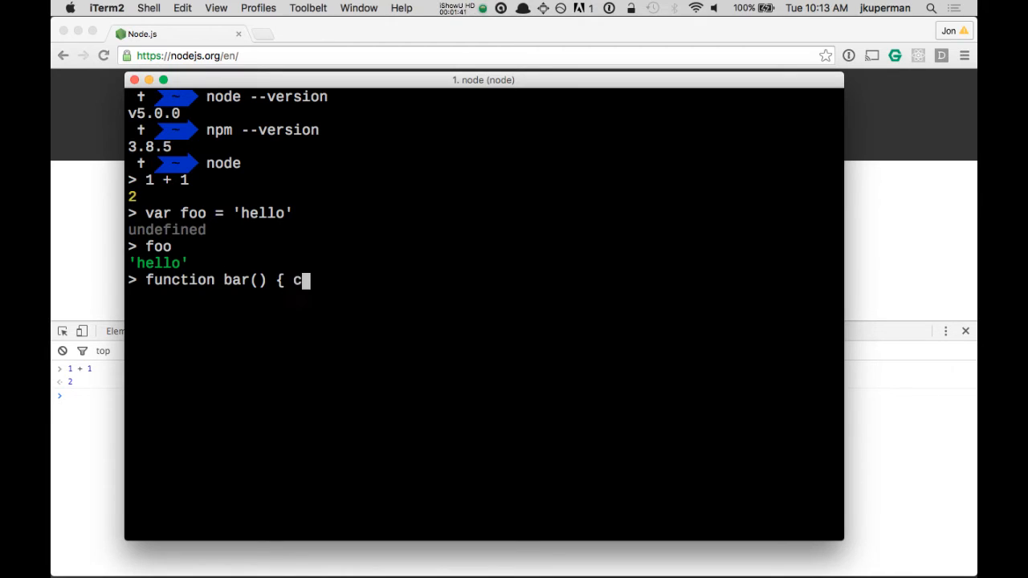
{"action": "type", "text": "onsole.log("}
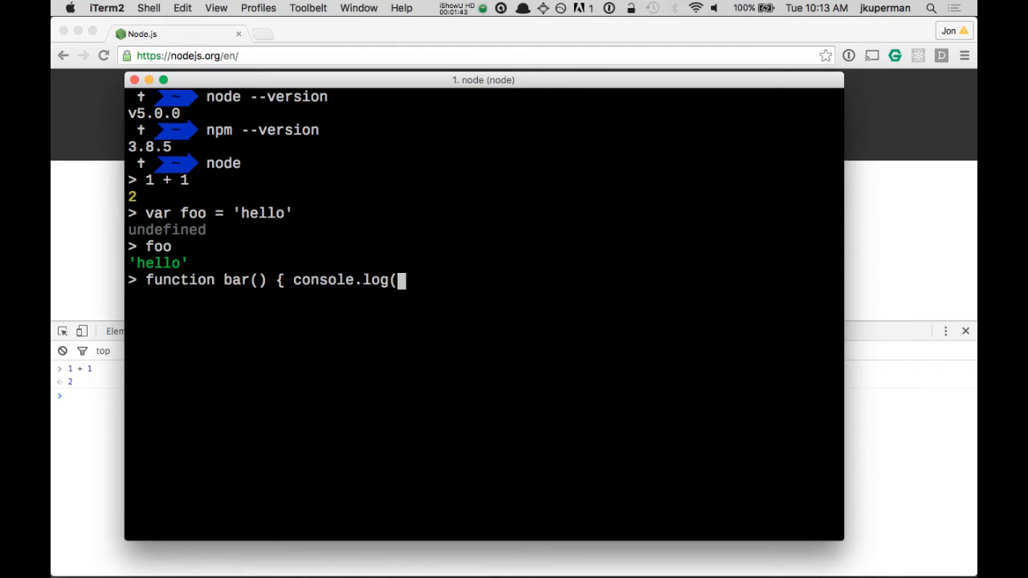
{"action": "type", "text": "'hello')"}
{"action": "type", "text": "bar()"}
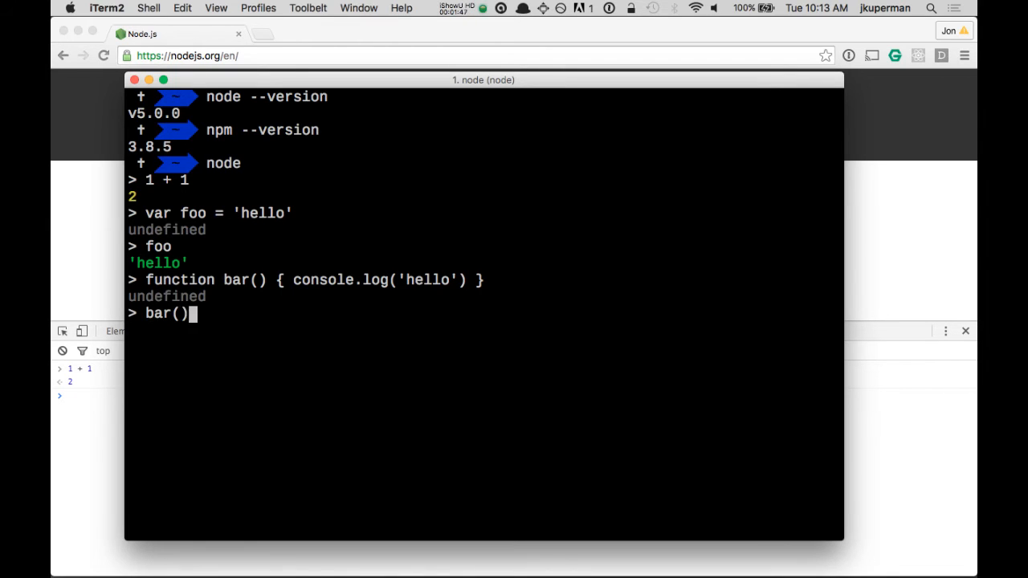
{"action": "key", "text": "enter"}
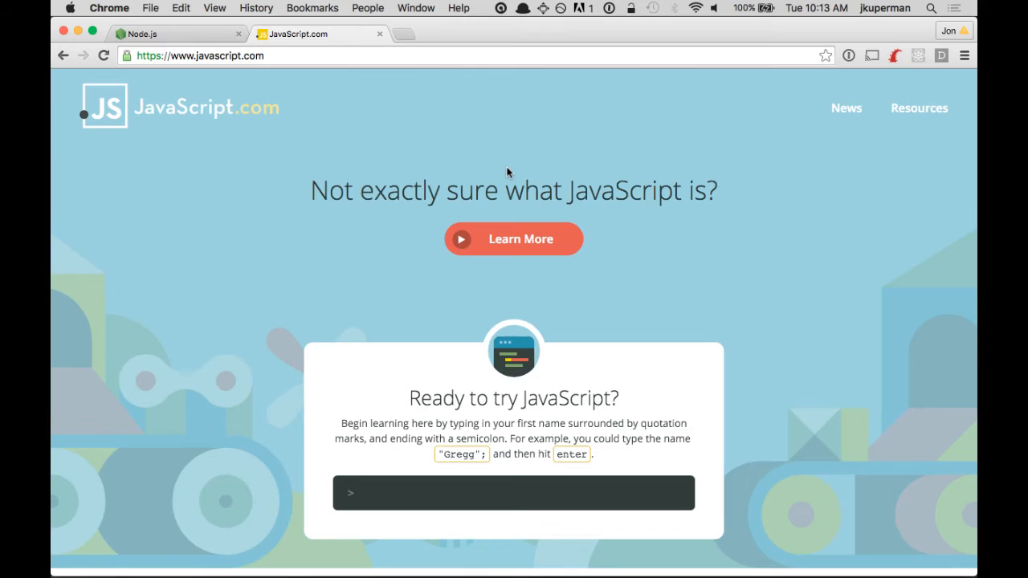
Step: Browse Code School's course list in a new tab
{"action": "scroll", "scroll_direction": "down", "scroll_amount": 3}
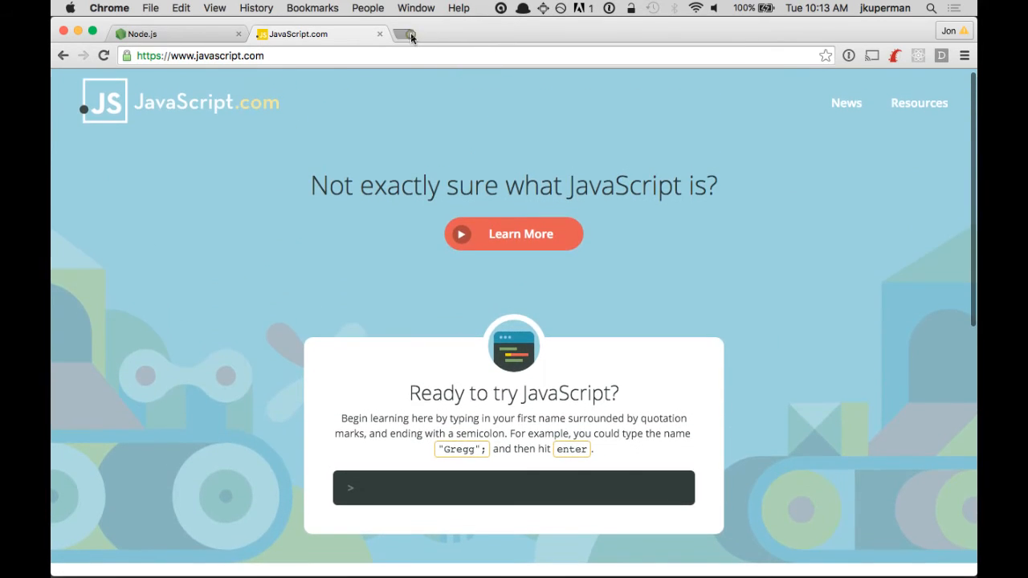
{"action": "type", "text": "codeschool.com"}
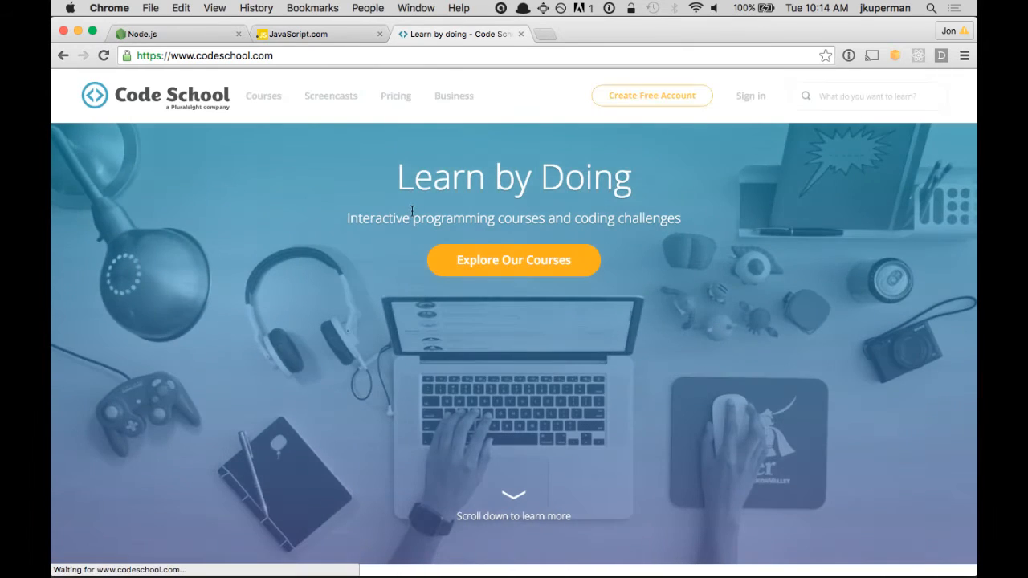
{"action": "scroll", "scroll_direction": "down", "scroll_amount": 3}
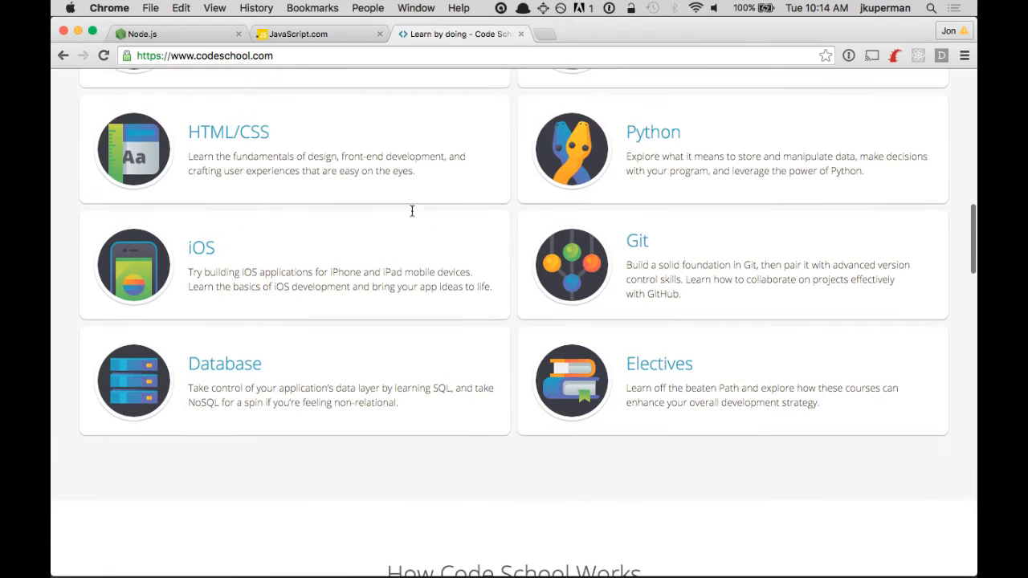
{"action": "scroll", "scroll_direction": "down", "scroll_amount": 3}
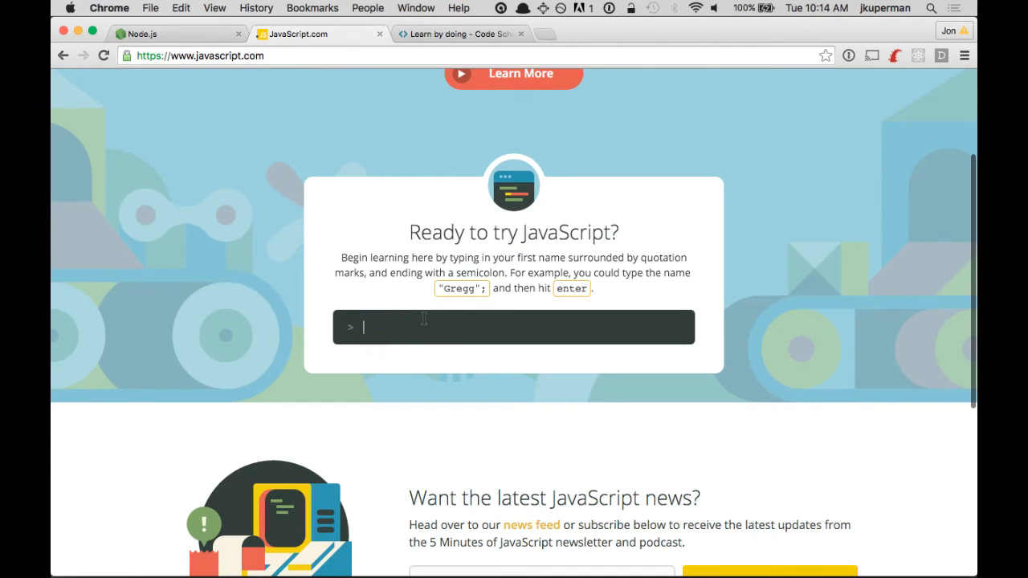
{"action": "mouse_move", "coordinate": [536, 153]}
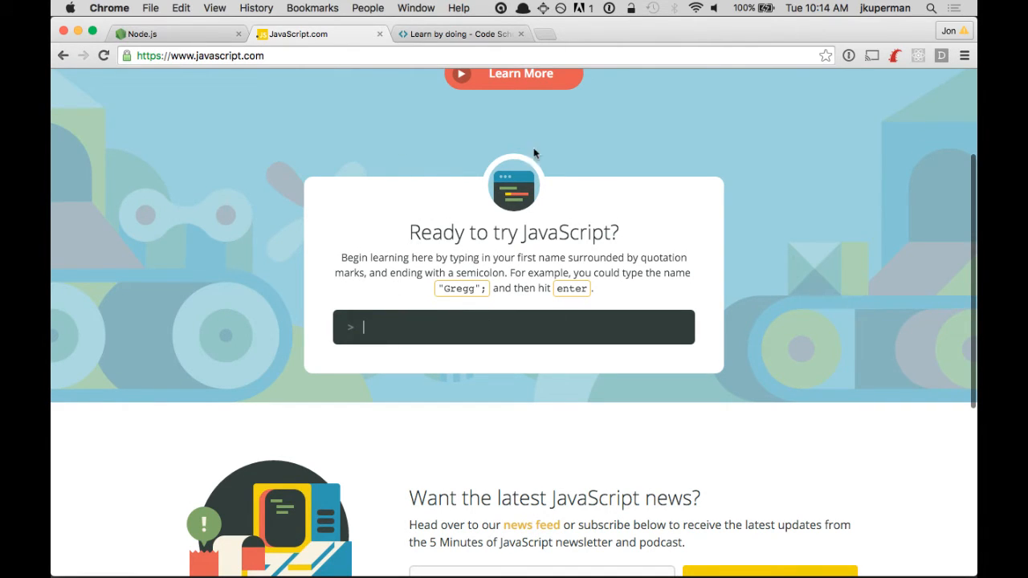
{"action": "mouse_move", "coordinate": [530, 158]}
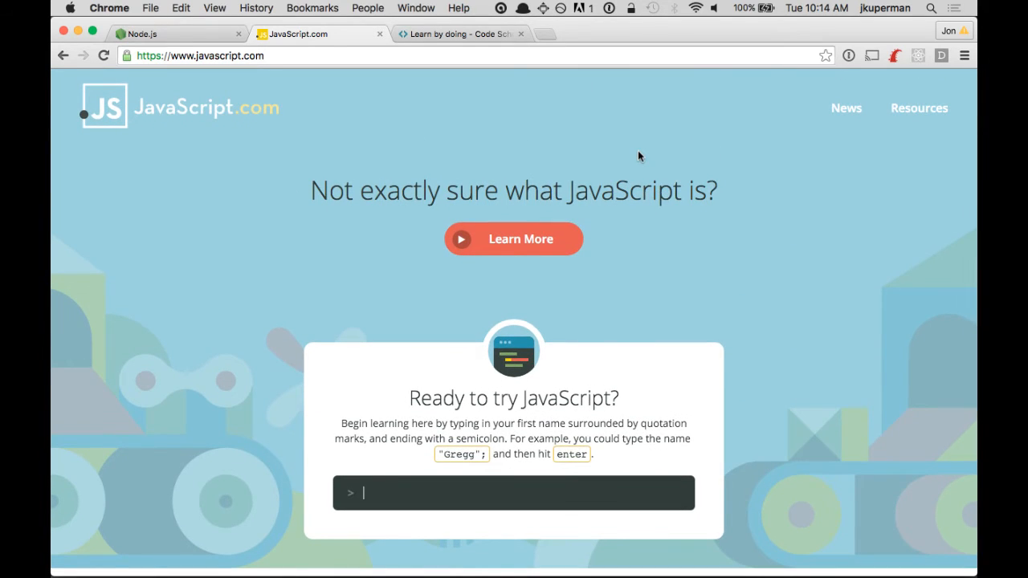
Step: Return to JavaScript.com and show its Free Resources page
{"action": "left_click", "coordinate": [918, 108]}
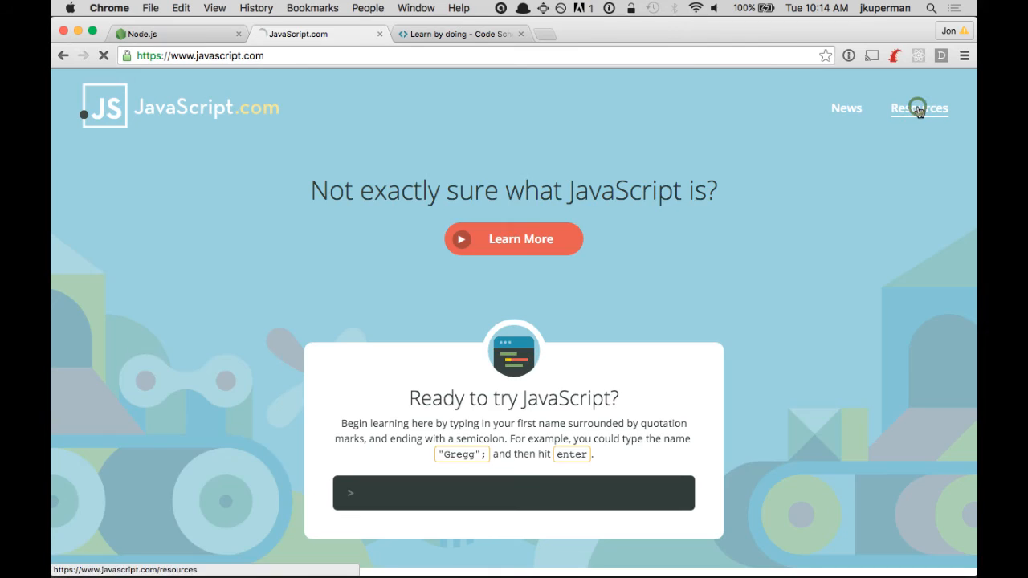
{"action": "left_click", "coordinate": [919, 108]}
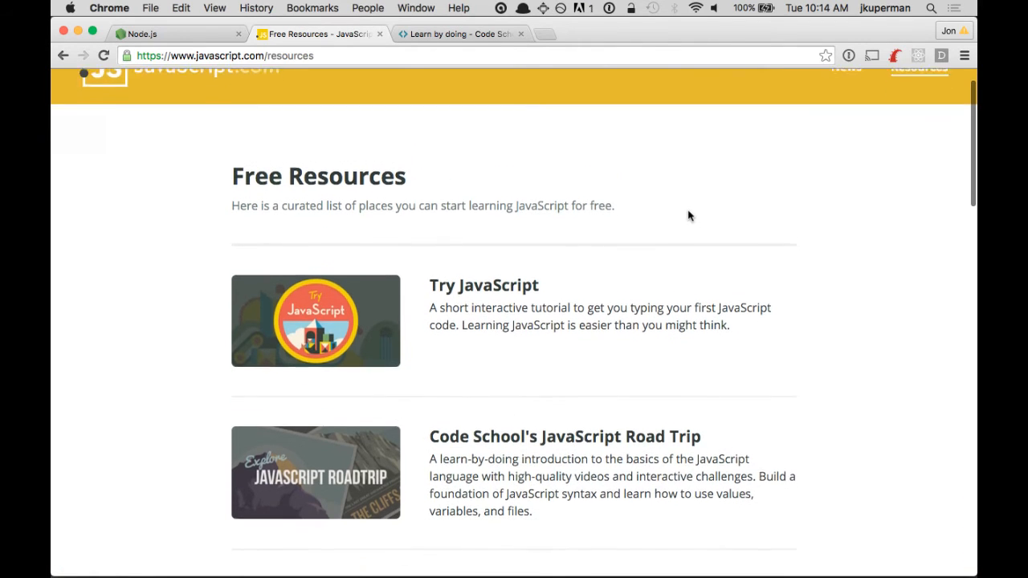
{"action": "scroll", "scroll_direction": "down", "scroll_amount": 3}
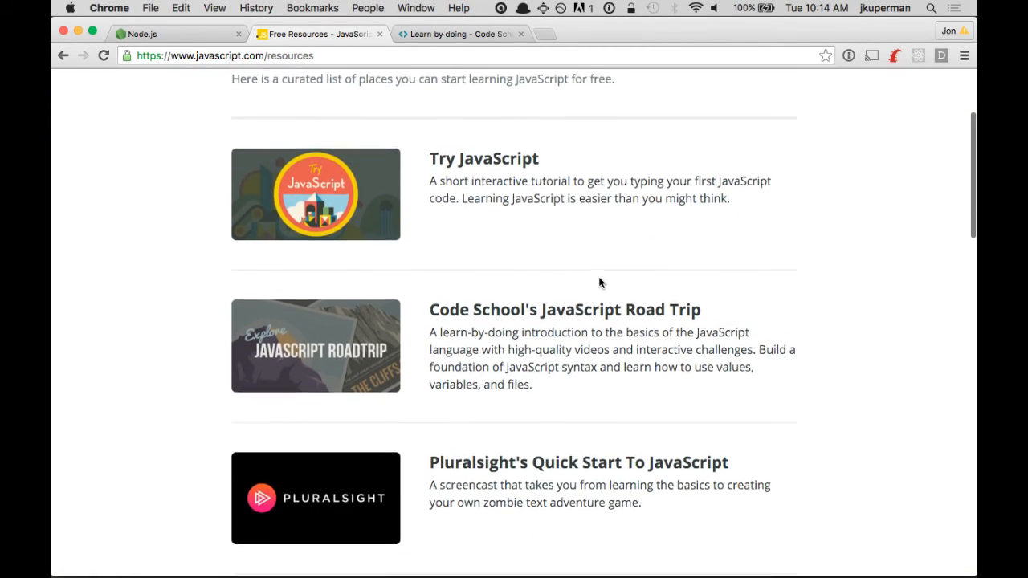
{"action": "scroll", "scroll_direction": "down", "scroll_amount": 3}
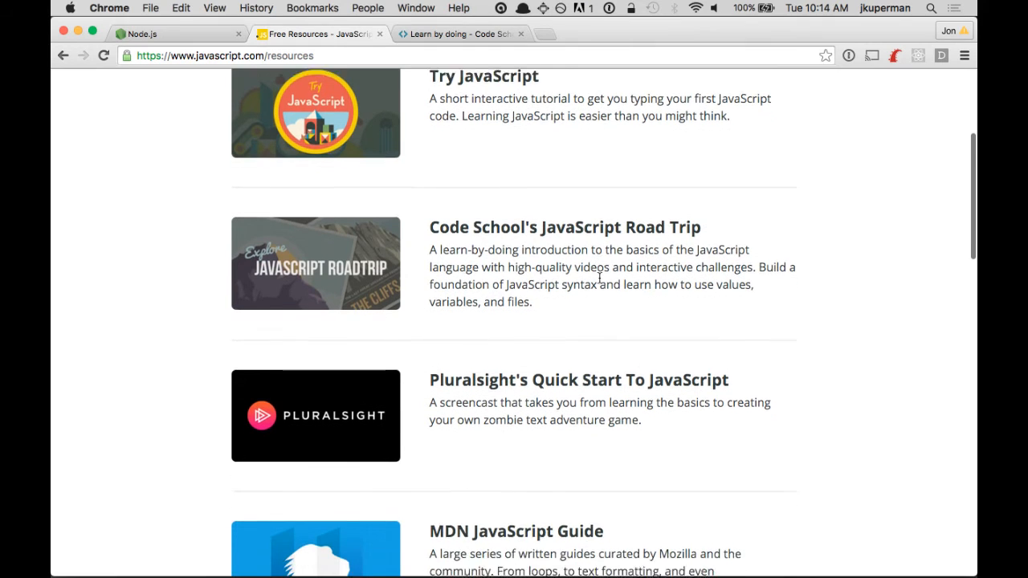
{"action": "scroll", "scroll_direction": "down", "scroll_amount": 3}
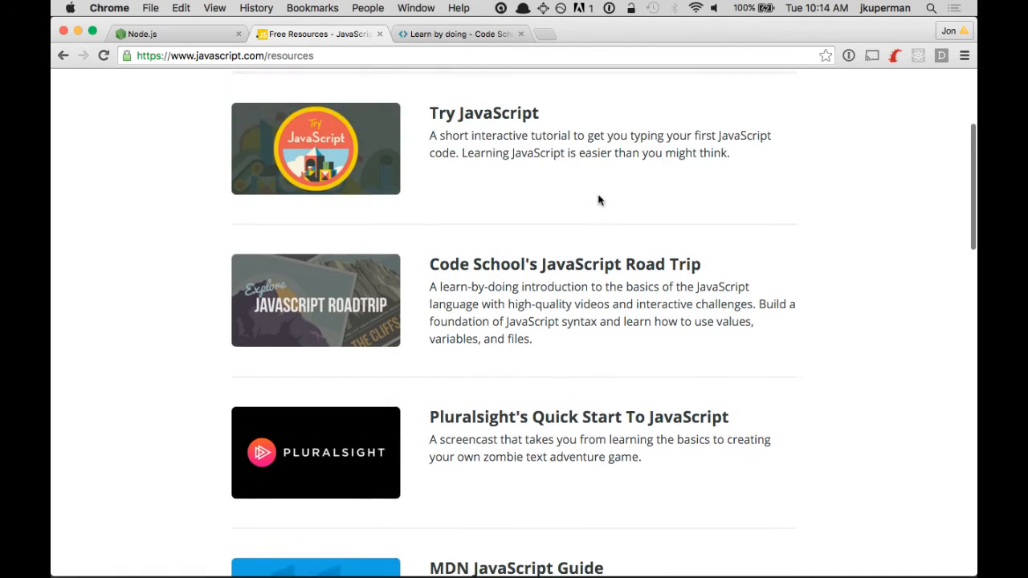
{"action": "scroll", "scroll_direction": "down", "scroll_amount": 3}
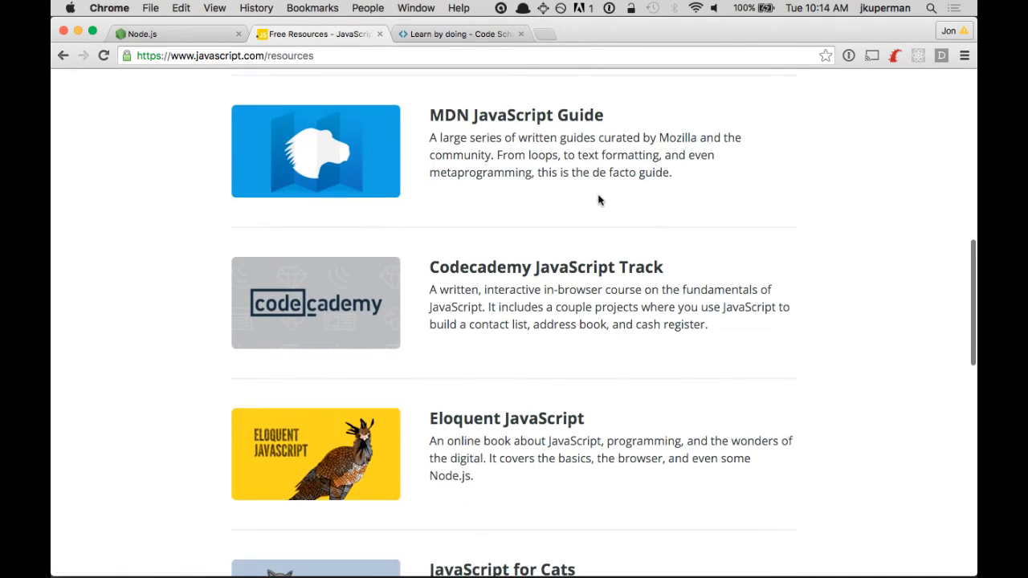
{"action": "scroll", "scroll_direction": "down", "scroll_amount": 3}
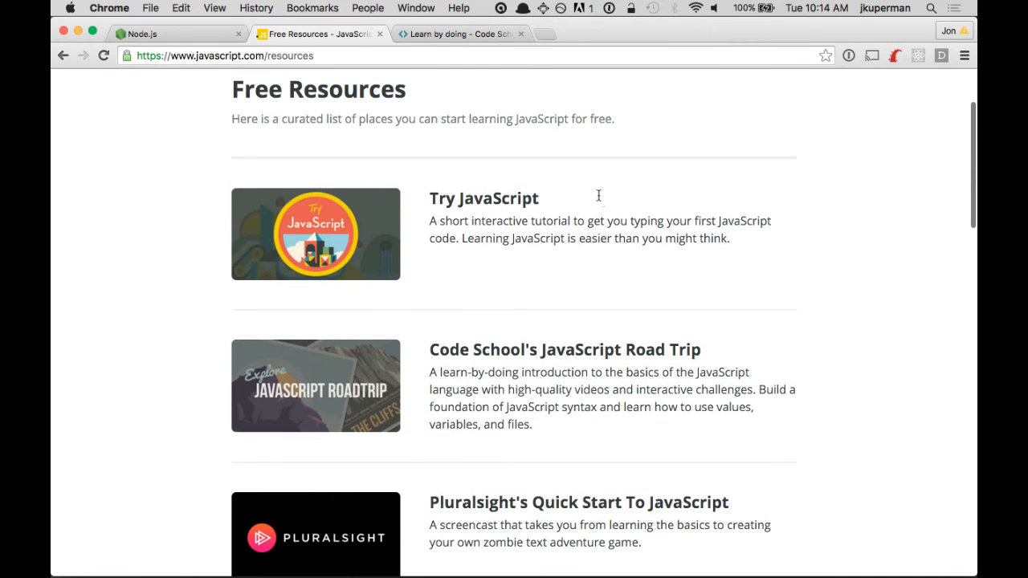
{"action": "mouse_move", "coordinate": [464, 202]}
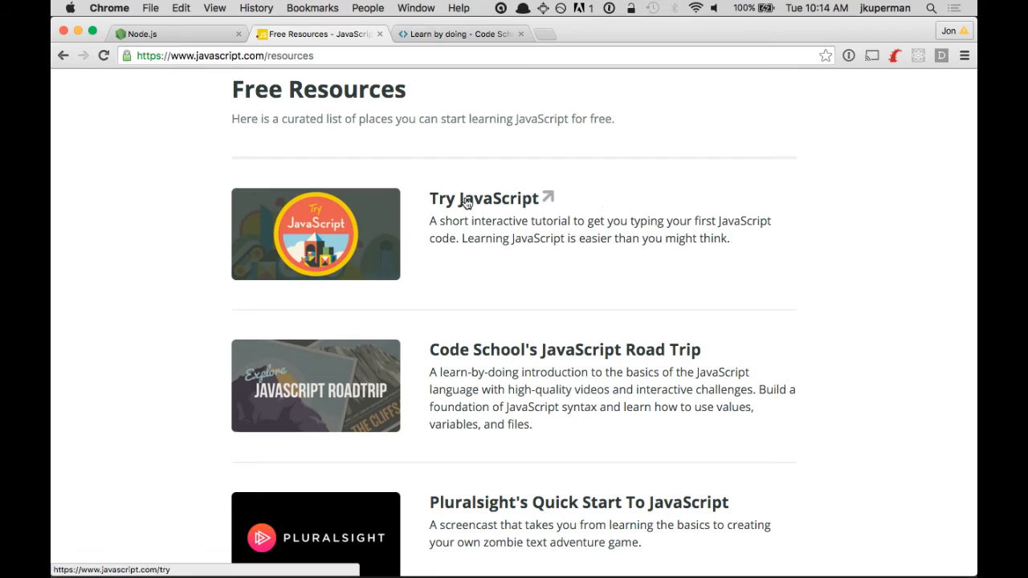
{"action": "mouse_move", "coordinate": [443, 206]}
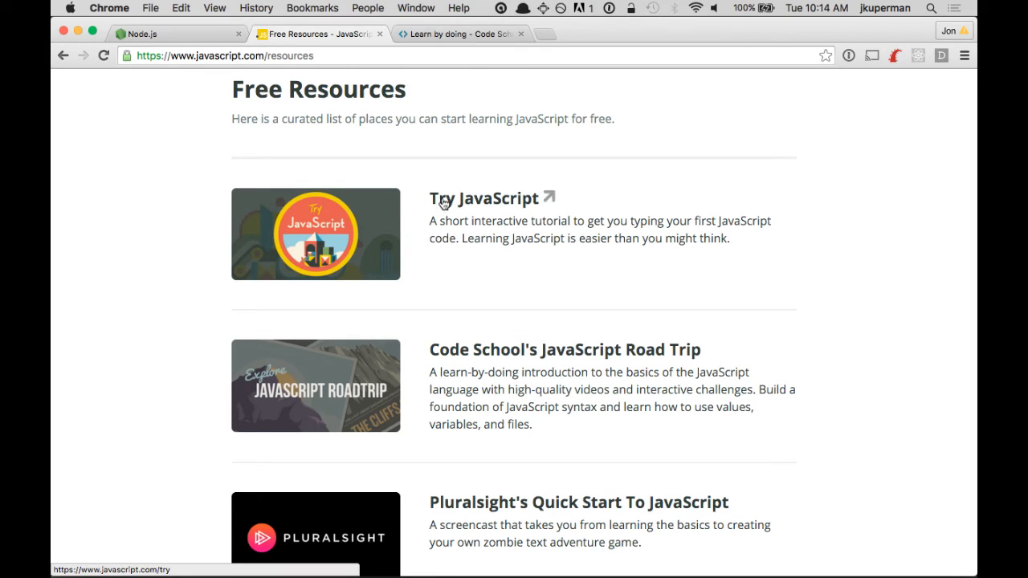
{"action": "mouse_move", "coordinate": [386, 196]}
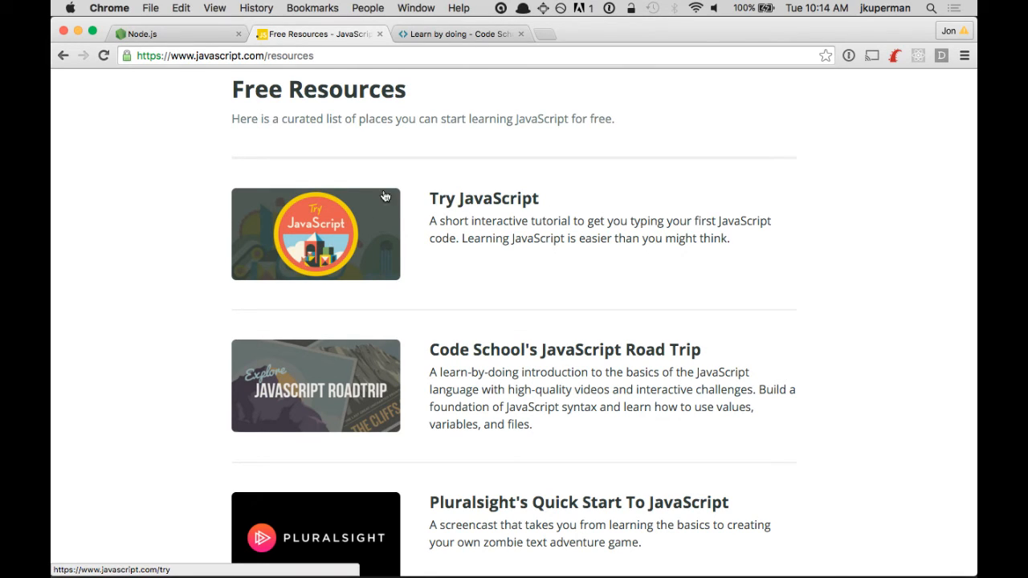
{"action": "scroll", "scroll_direction": "down", "scroll_amount": 3}
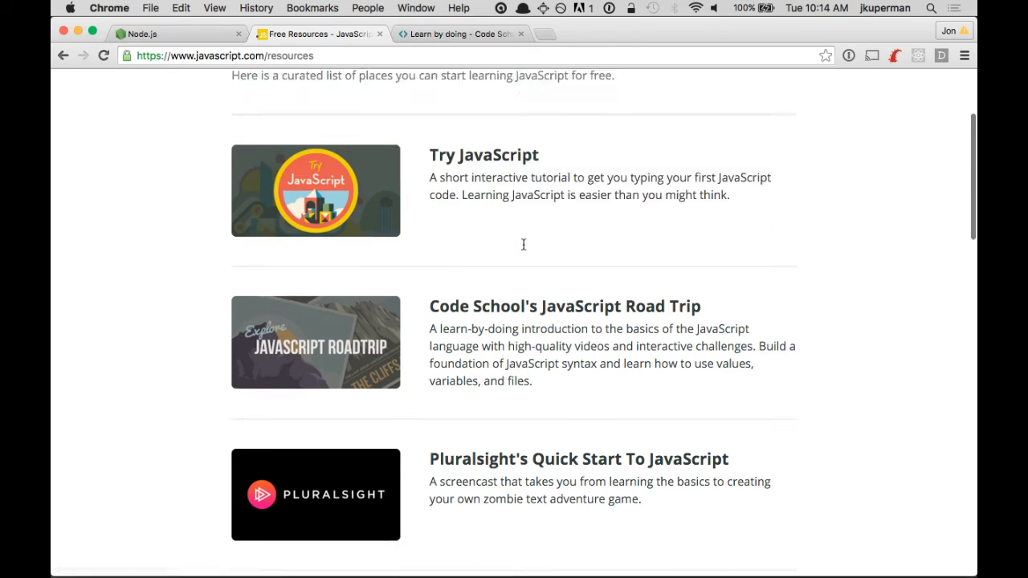
{"action": "scroll", "scroll_direction": "down", "scroll_amount": 3}
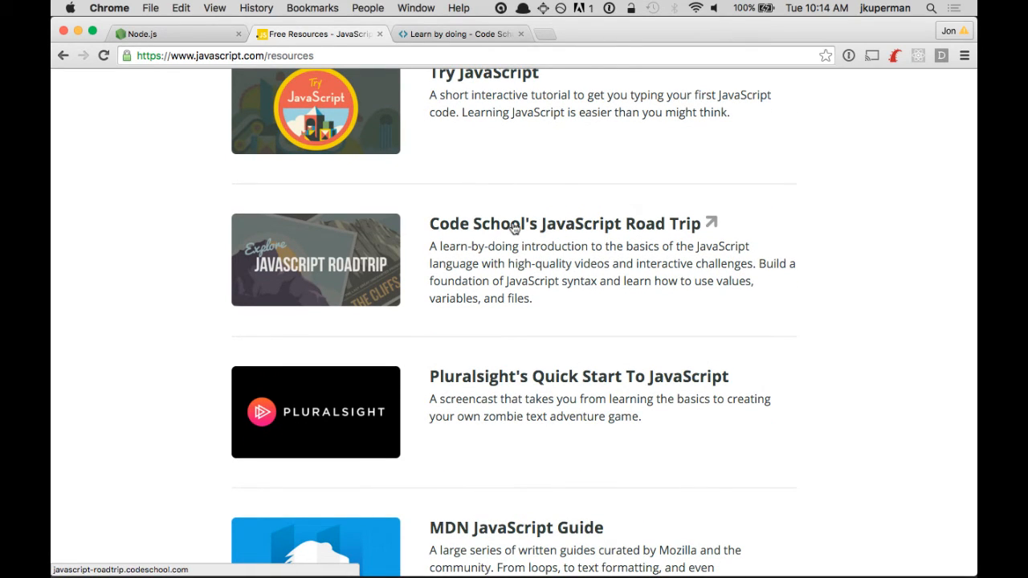
{"action": "scroll", "scroll_direction": "down", "scroll_amount": 3}
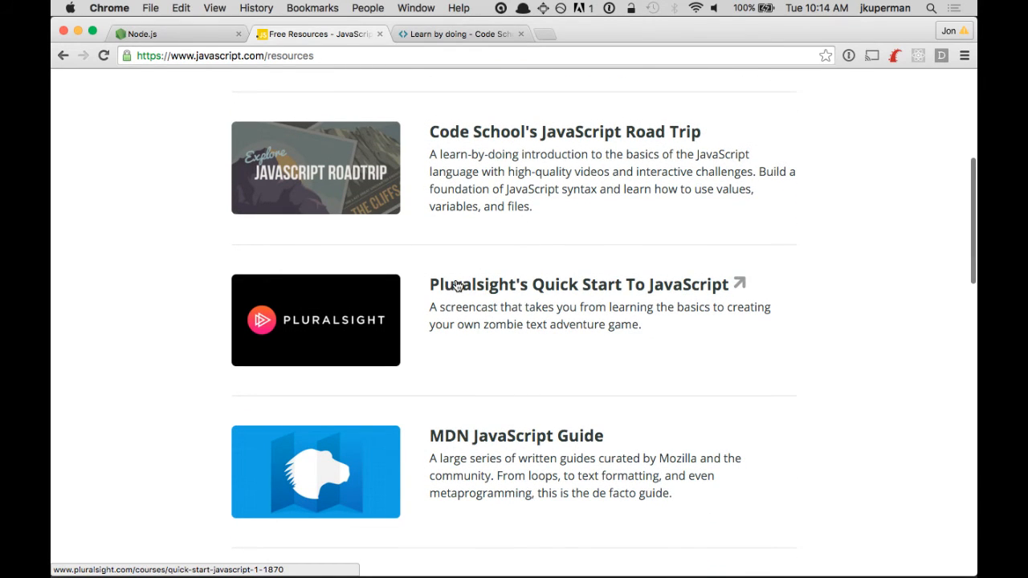
{"action": "scroll", "scroll_direction": "down", "scroll_amount": 3}
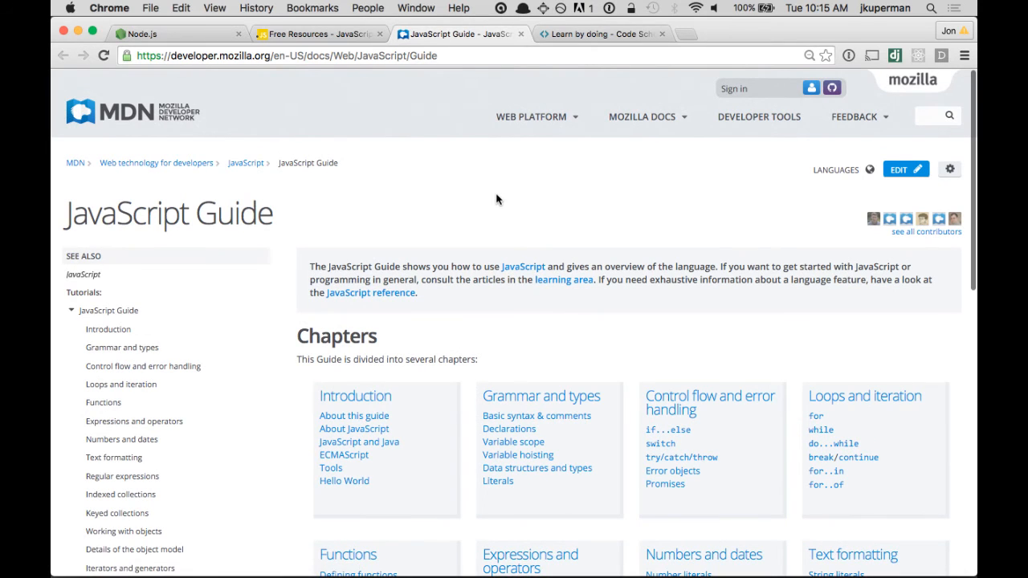
Step: Review the MDN JavaScript Guide chapters, then focus the address bar for a search
{"action": "scroll", "scroll_direction": "down", "scroll_amount": 3}
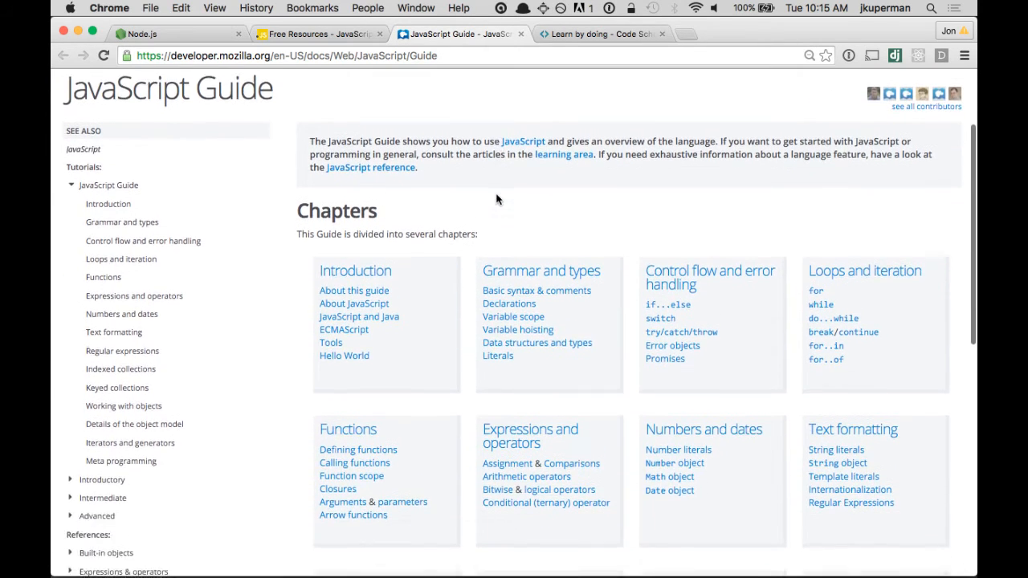
{"action": "scroll", "scroll_direction": "down", "scroll_amount": 3}
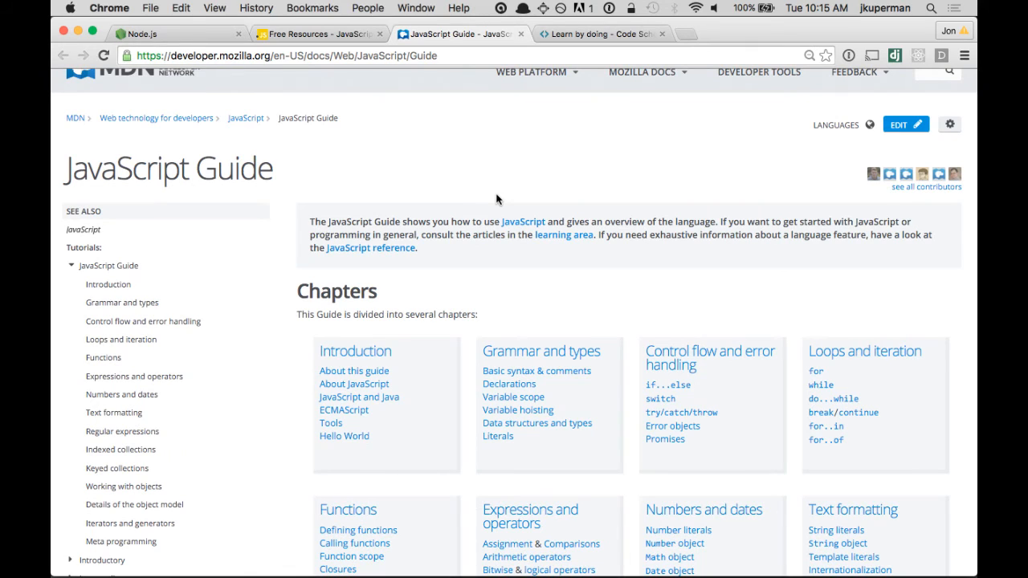
{"action": "left_click", "coordinate": [531, 71]}
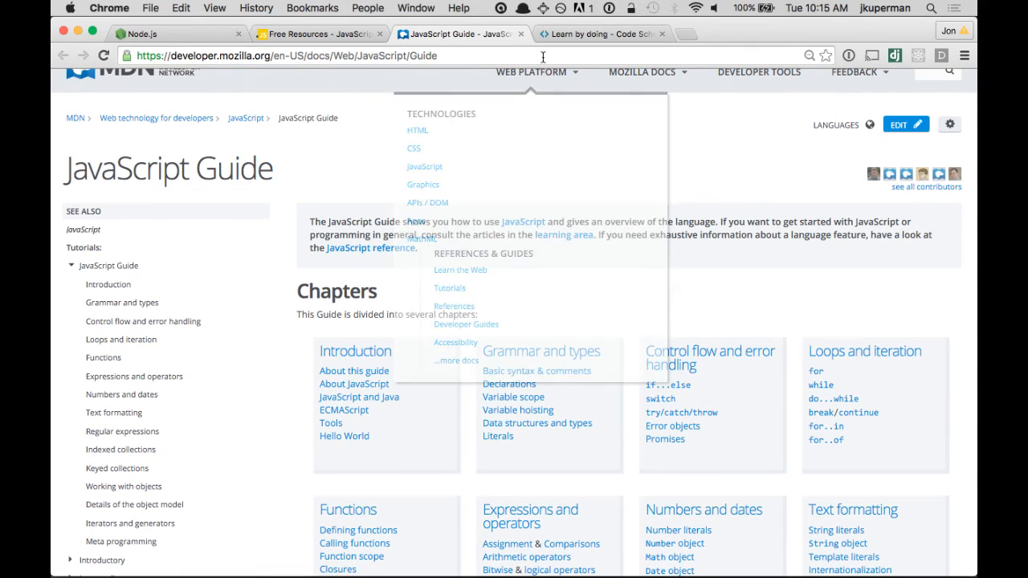
{"action": "left_click", "coordinate": [543, 54]}
{"action": "type", "text": "javascript variable declaration mdn"}
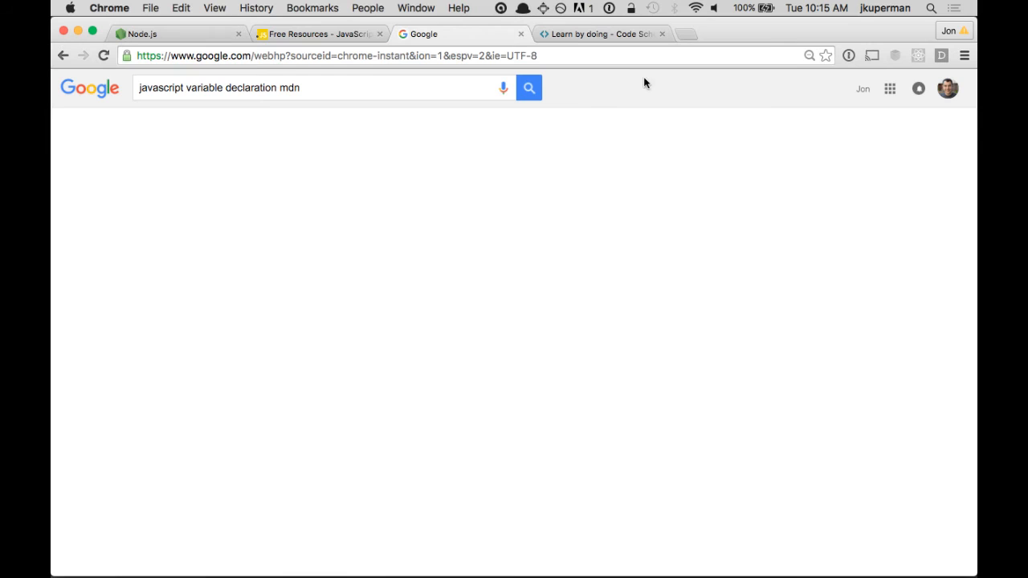
Step: Search 'javascript variable declaration mdn', read MDN's var page, then return to Free Resources
{"action": "left_click", "coordinate": [528, 87]}
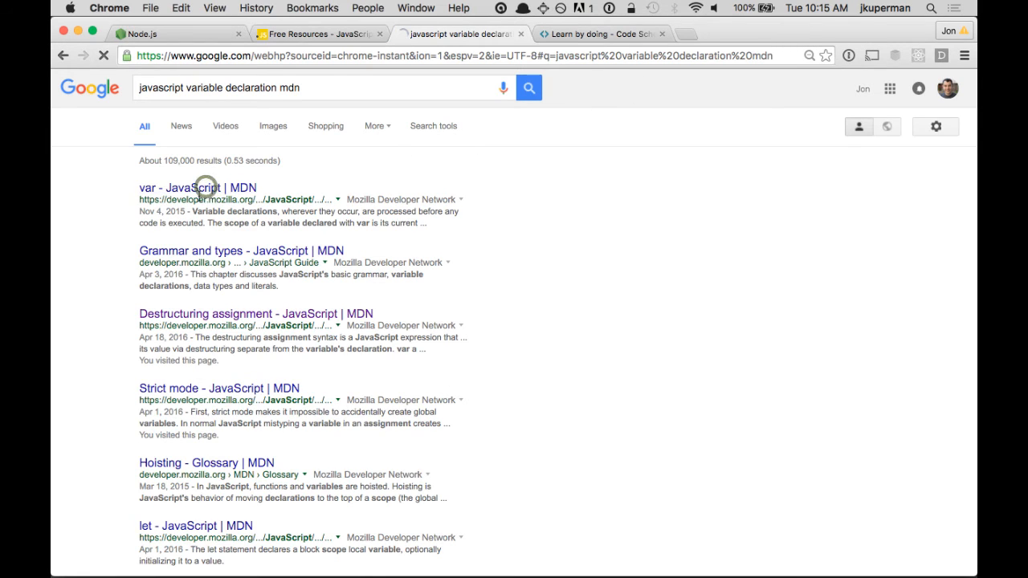
{"action": "left_click", "coordinate": [196, 186]}
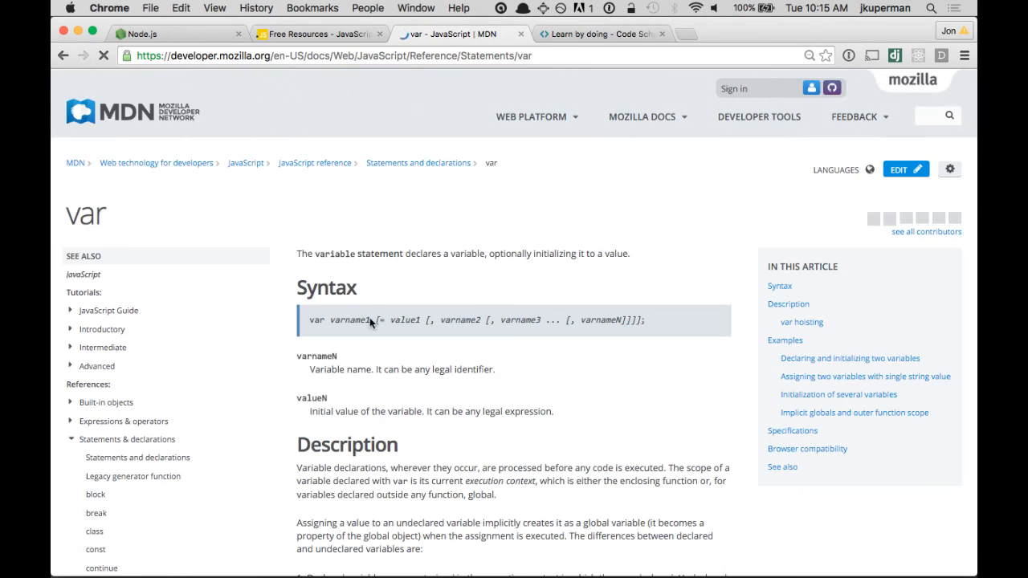
{"action": "scroll", "scroll_direction": "down", "scroll_amount": 3}
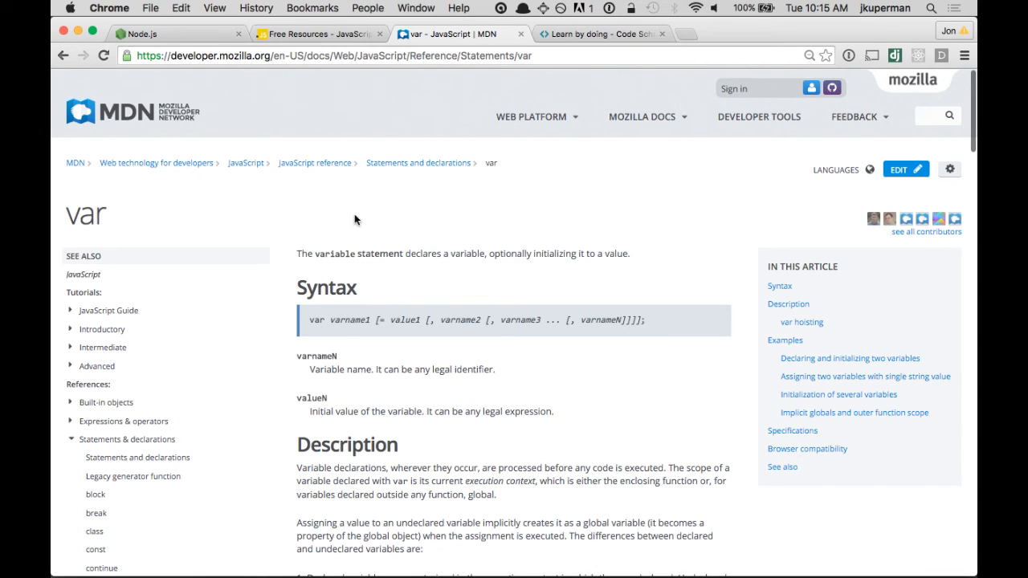
{"action": "left_click", "coordinate": [318, 34]}
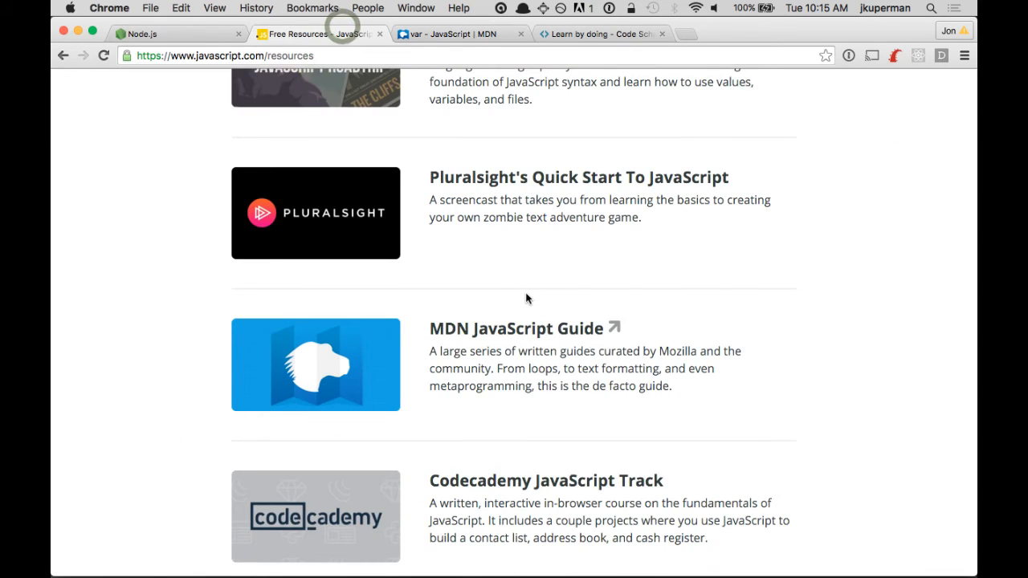
{"action": "scroll", "scroll_direction": "down", "scroll_amount": 3}
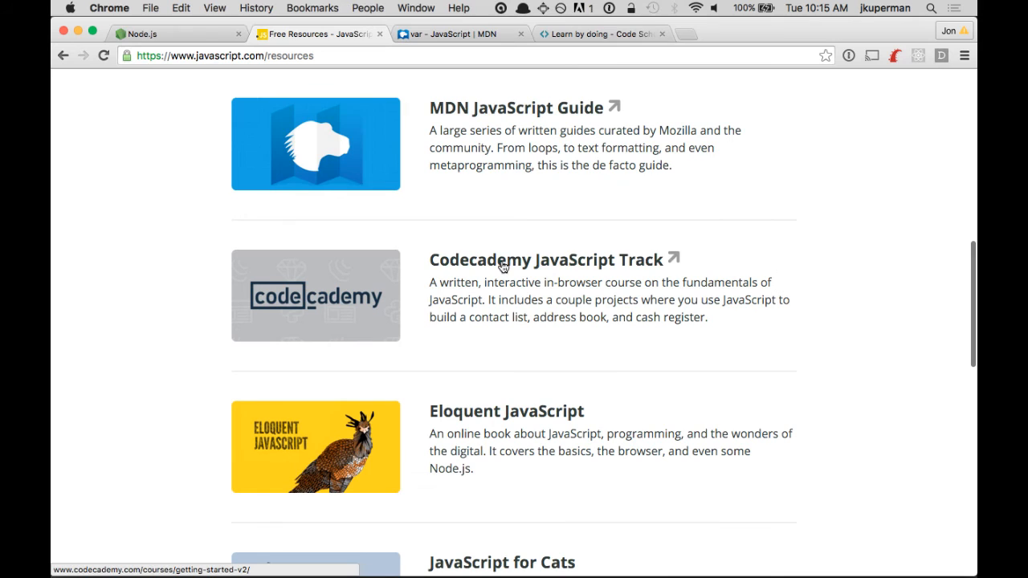
{"action": "scroll", "scroll_direction": "down", "scroll_amount": 3}
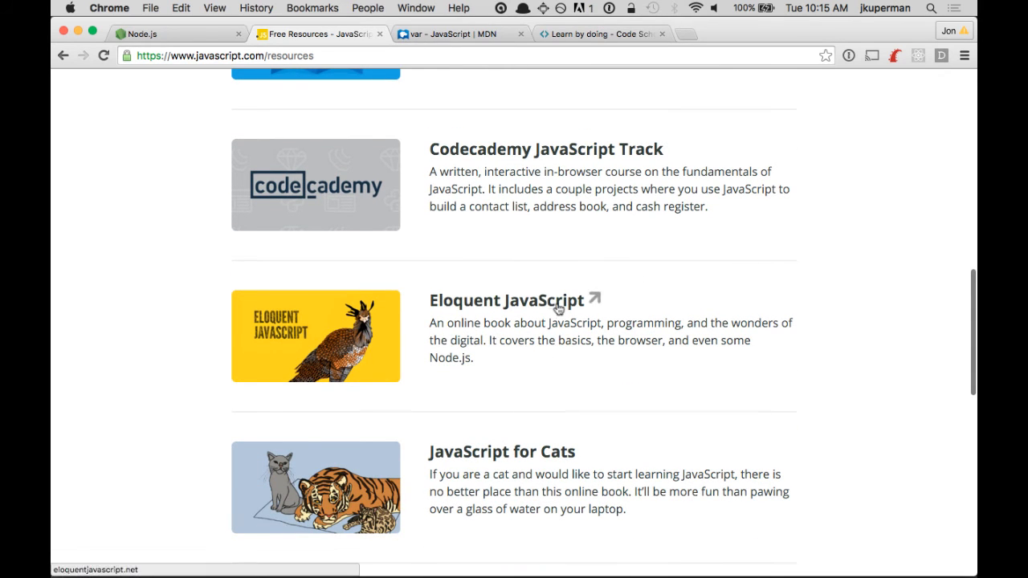
{"action": "scroll", "scroll_direction": "down", "scroll_amount": 3}
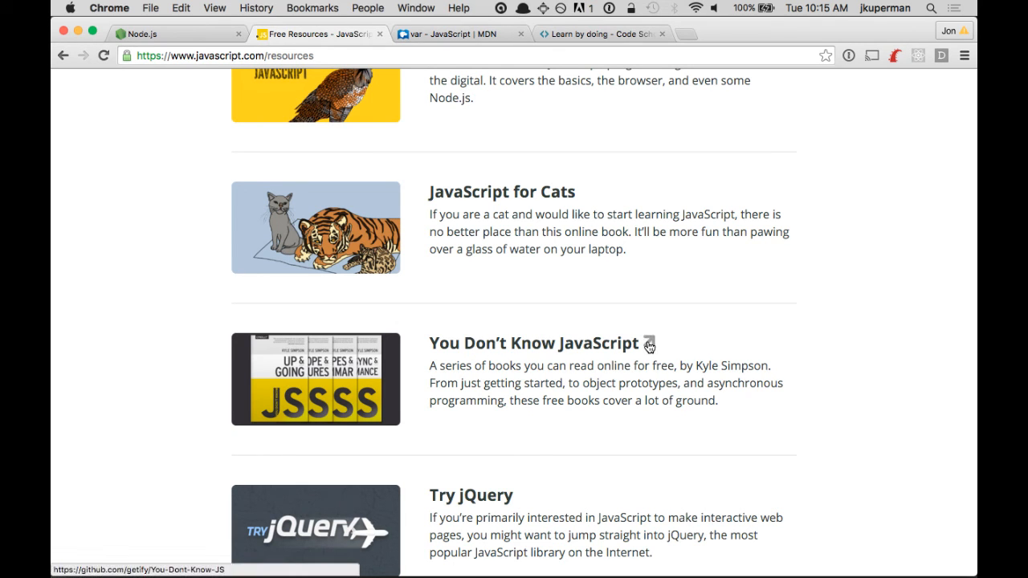
{"action": "scroll", "scroll_direction": "down", "scroll_amount": 3}
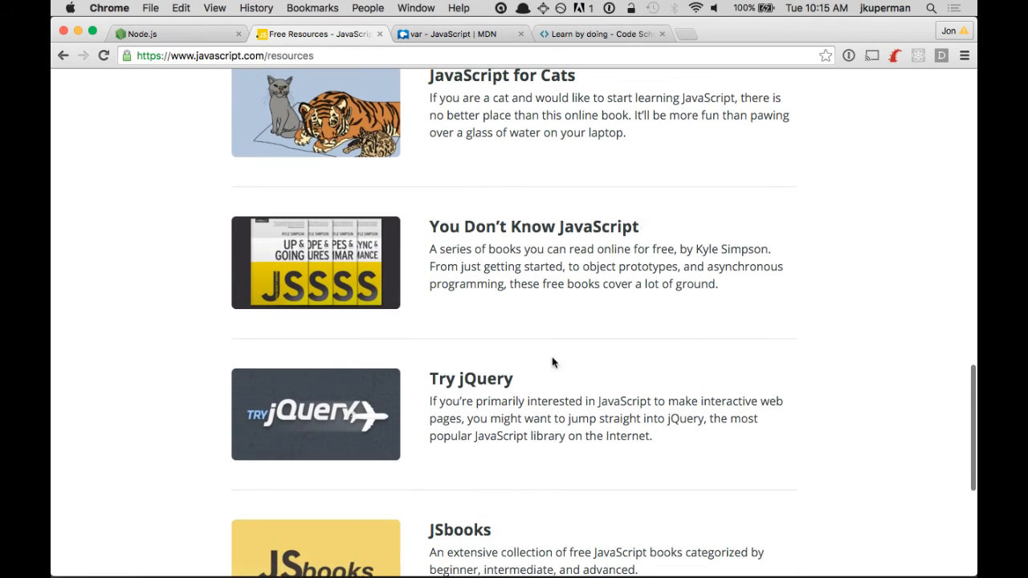
{"action": "scroll", "scroll_direction": "down", "scroll_amount": 3}
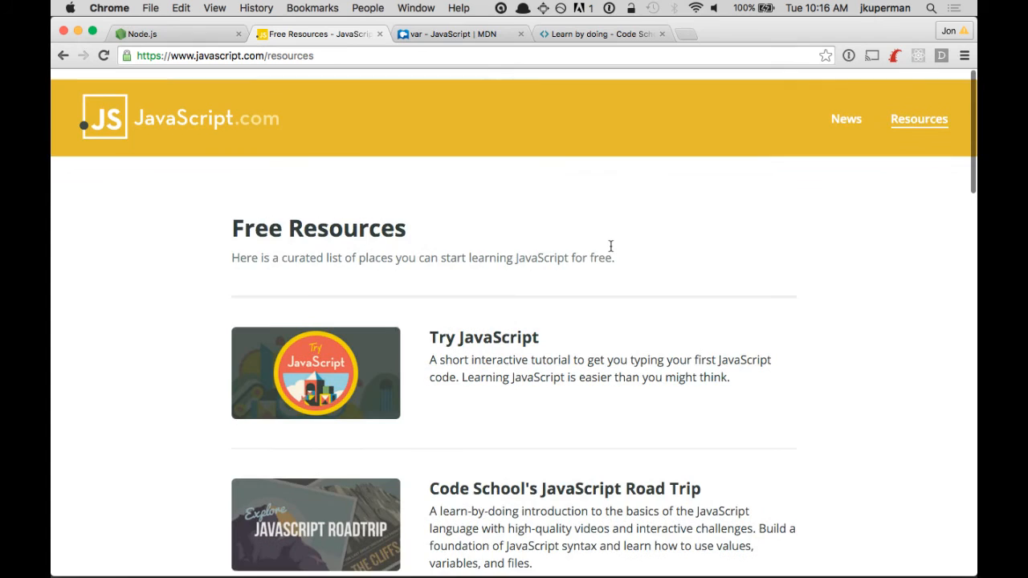
{"action": "scroll", "scroll_direction": "down", "scroll_amount": 3}
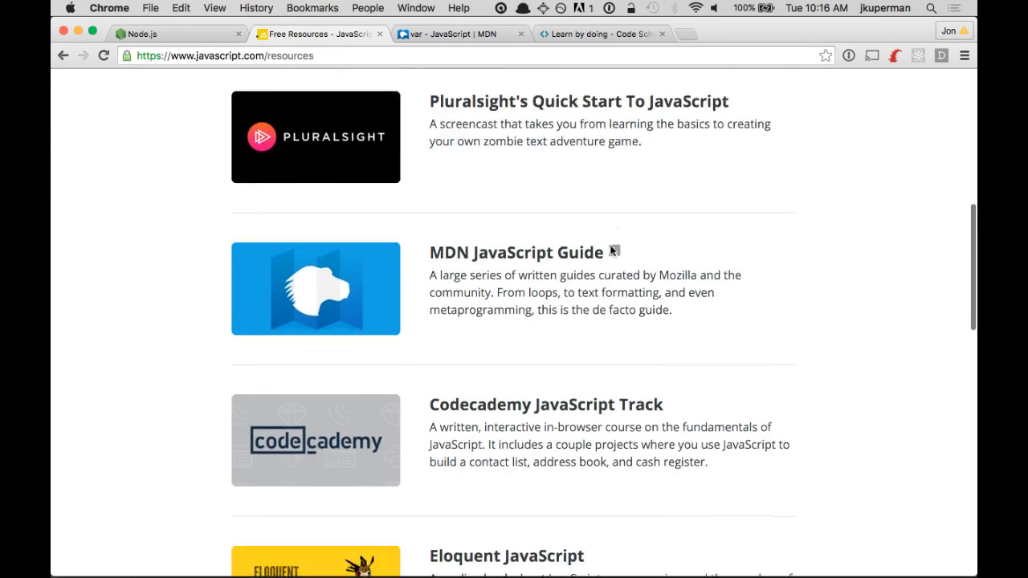
{"action": "scroll", "scroll_direction": "down", "scroll_amount": 3}
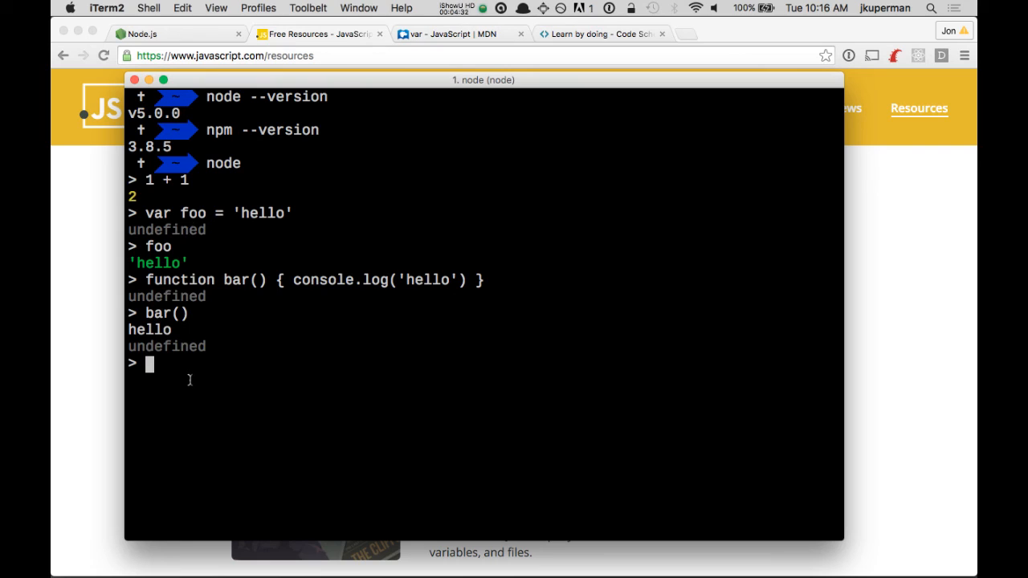
{"action": "mouse_move", "coordinate": [348, 334]}
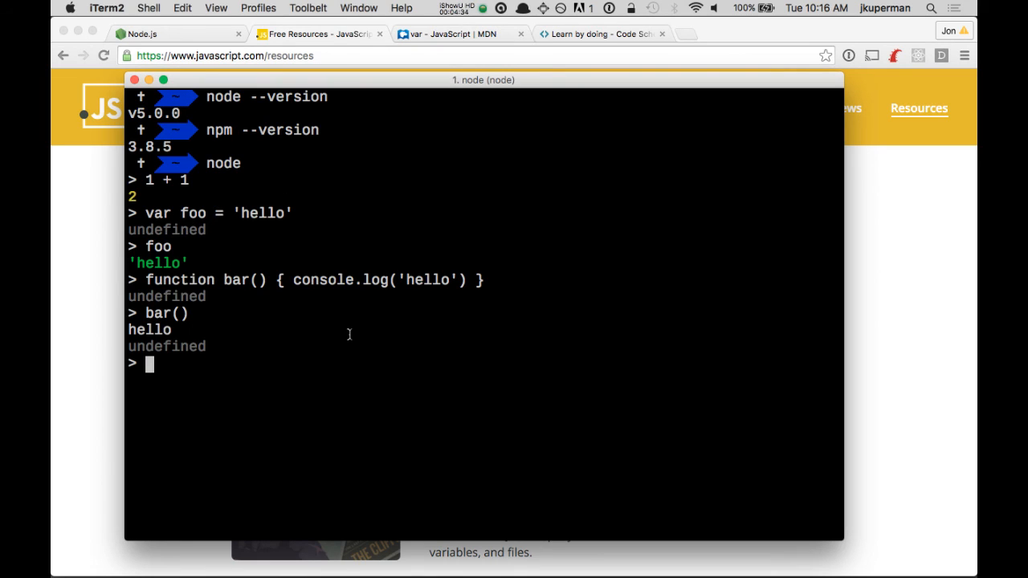